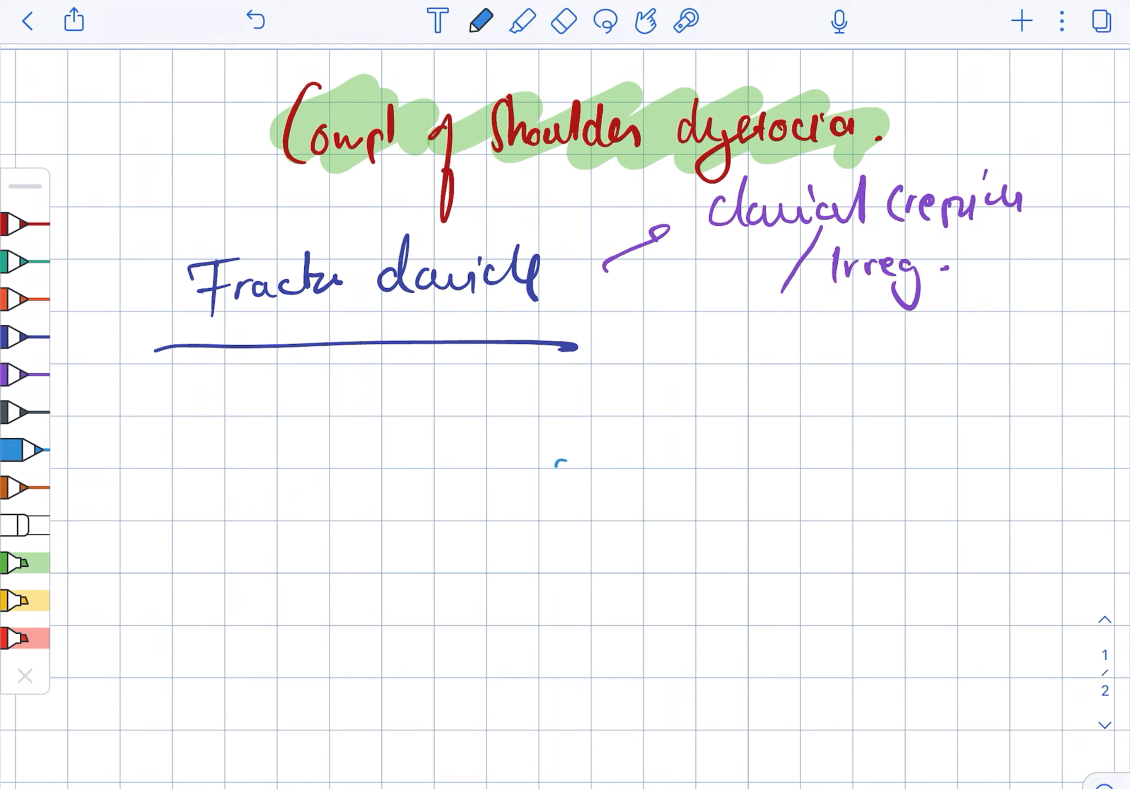
# Add an arrowed 'Moro reflex' note and a 'Biceps / grasp' note under the clavicle fracture heading.
pyautogui.moveTo(548, 369); pyautogui.dragTo(655, 390)
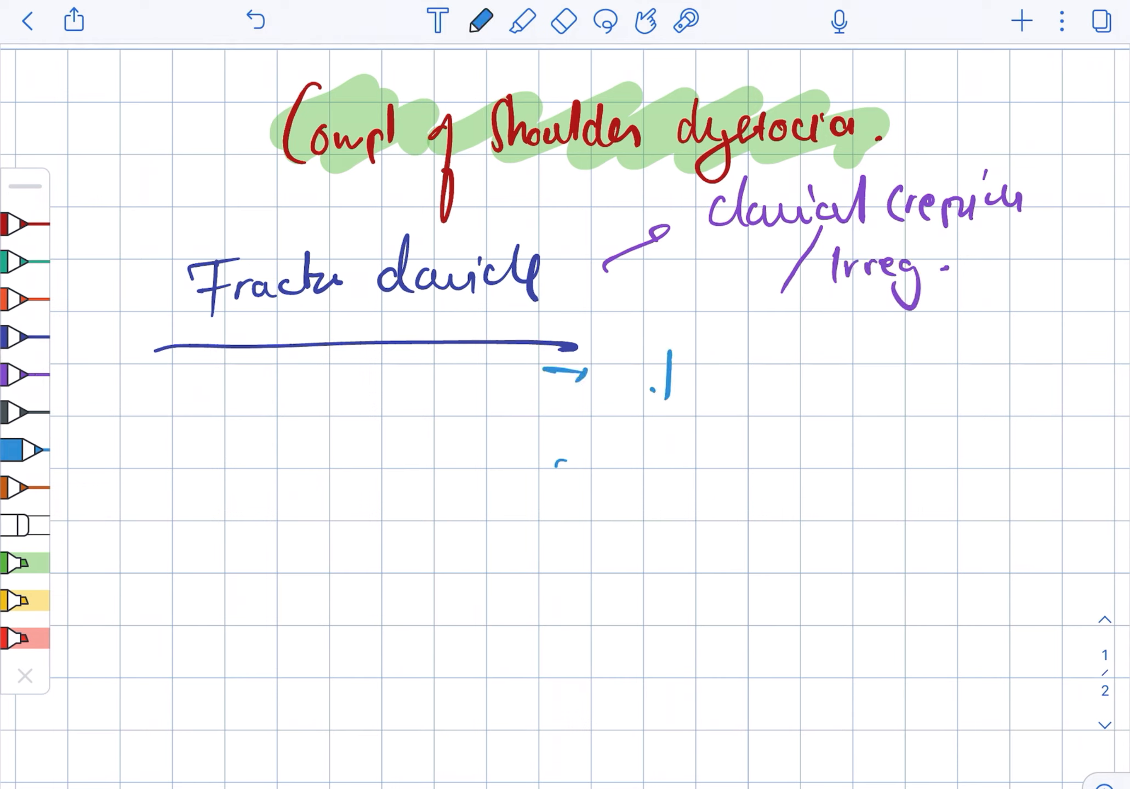
pyautogui.moveTo(655, 339); pyautogui.dragTo(764, 368)
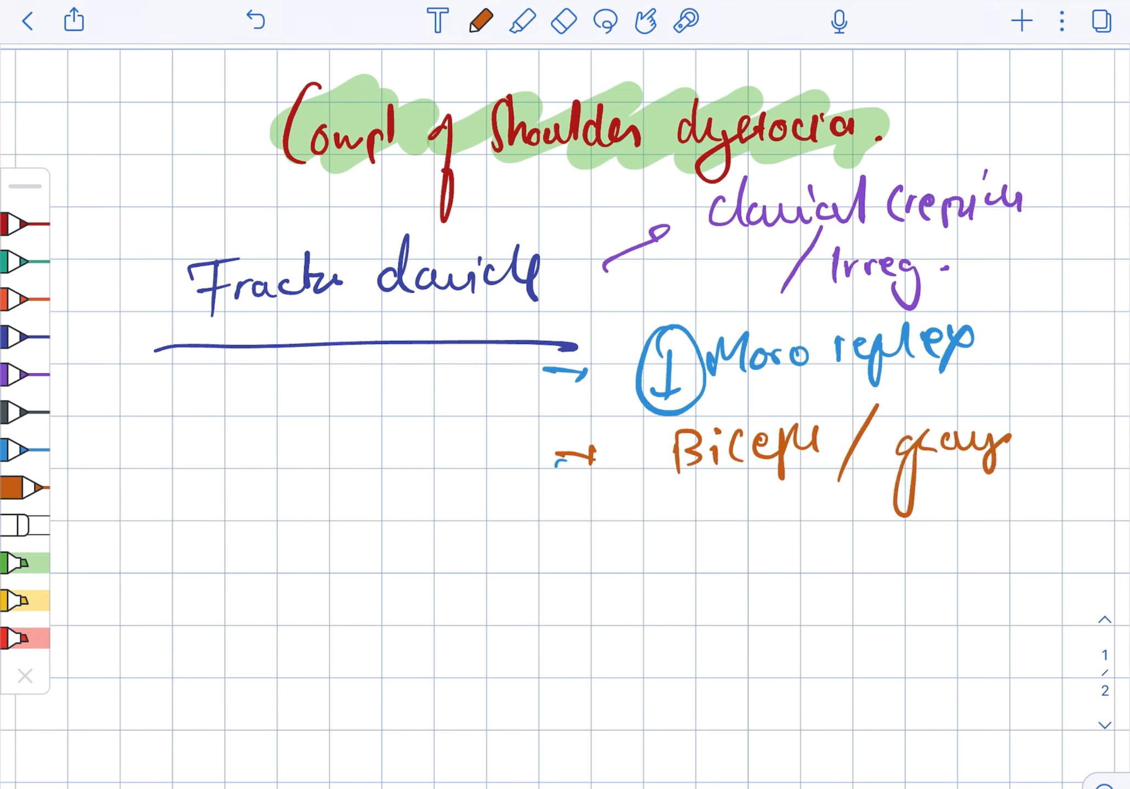
pyautogui.write('reflex')
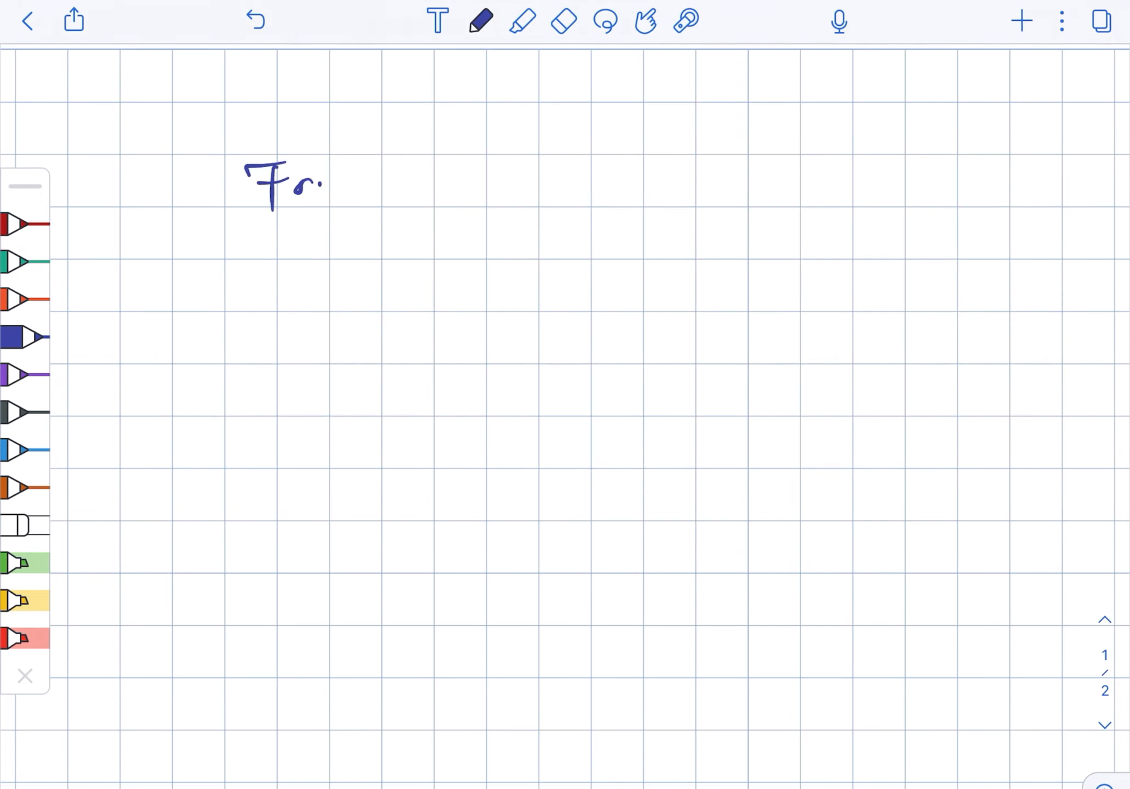
# Write the 'Fr. Humerus' heading with crepitus, an arrowed circled Moro point and biceps/grasp reflexes.
pyautogui.moveTo(353, 173); pyautogui.dragTo(533, 180)
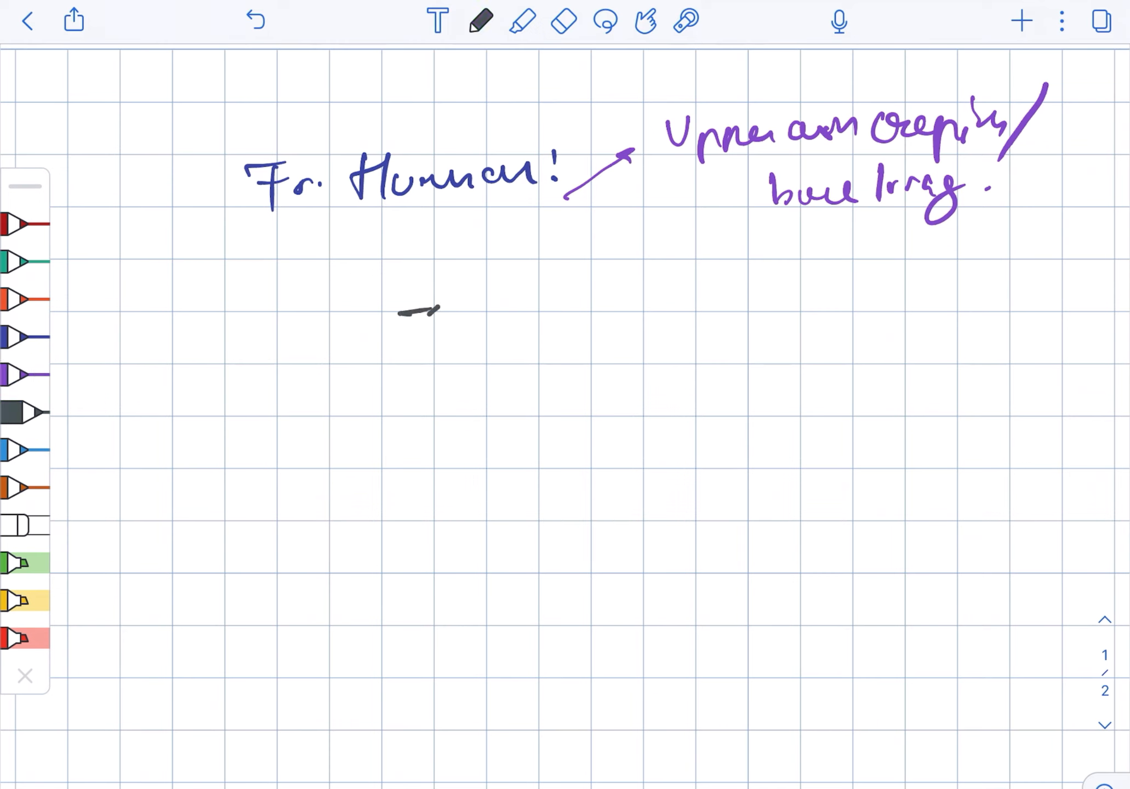
pyautogui.moveTo(519, 296); pyautogui.dragTo(655, 302)
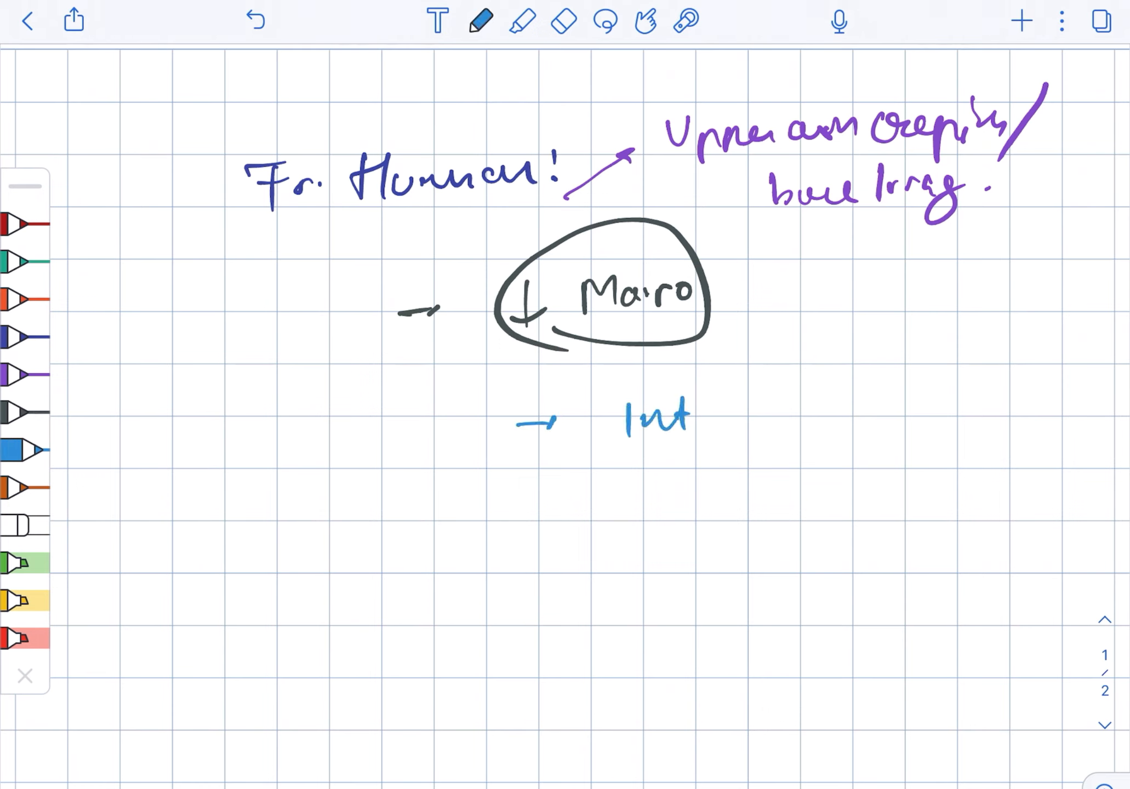
pyautogui.write('bicep/')
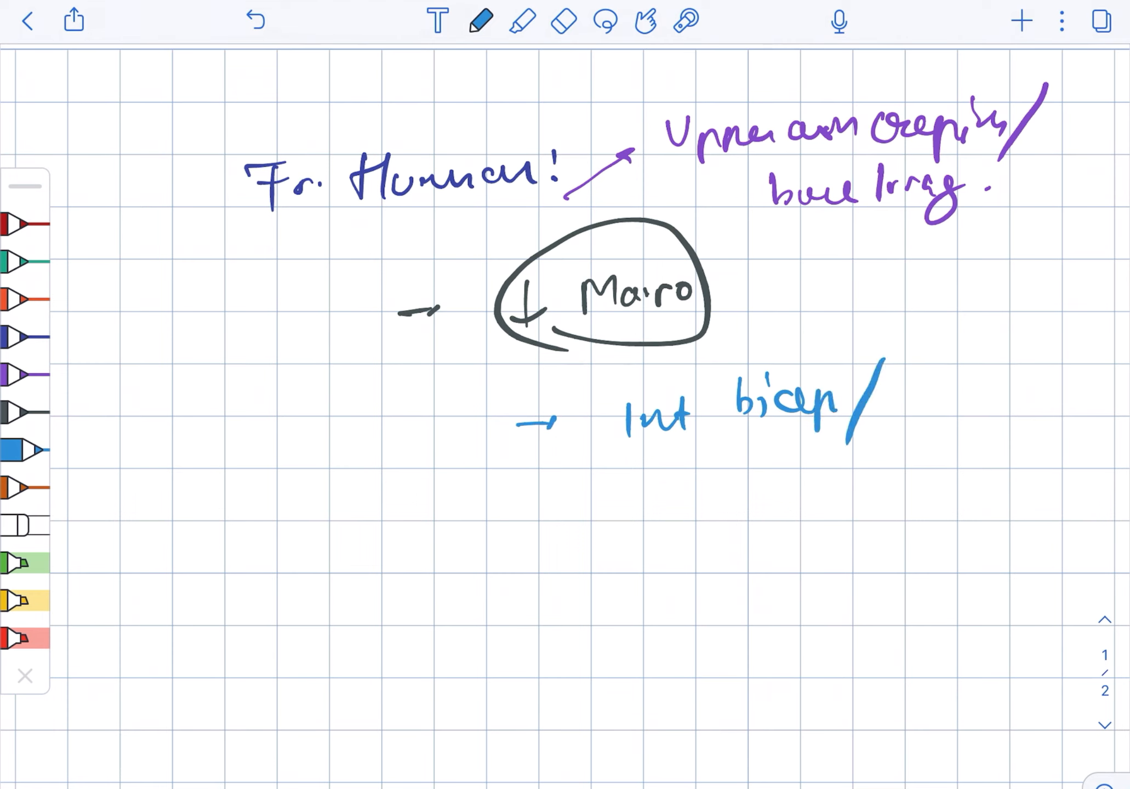
pyautogui.write('gcaprefys')
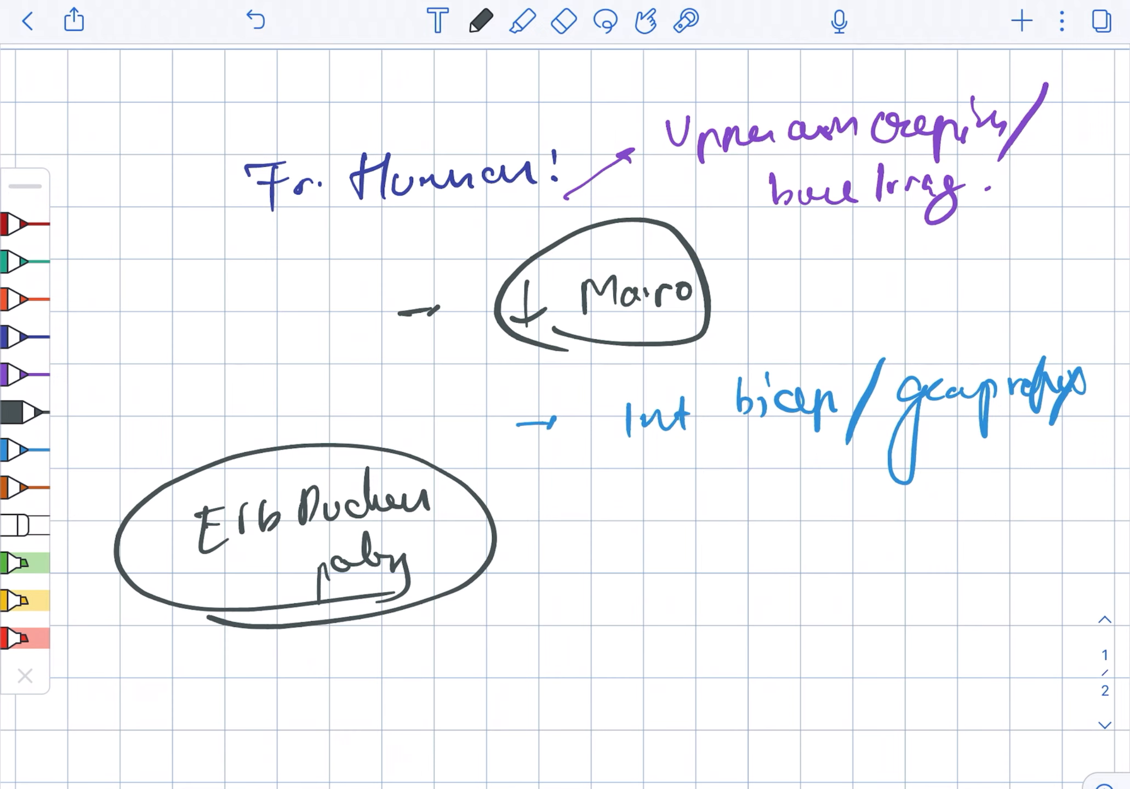
# Add the purple Moro/biceps reflex findings under Erb-Duchenne palsy, then erase the page.
pyautogui.click(18, 367)
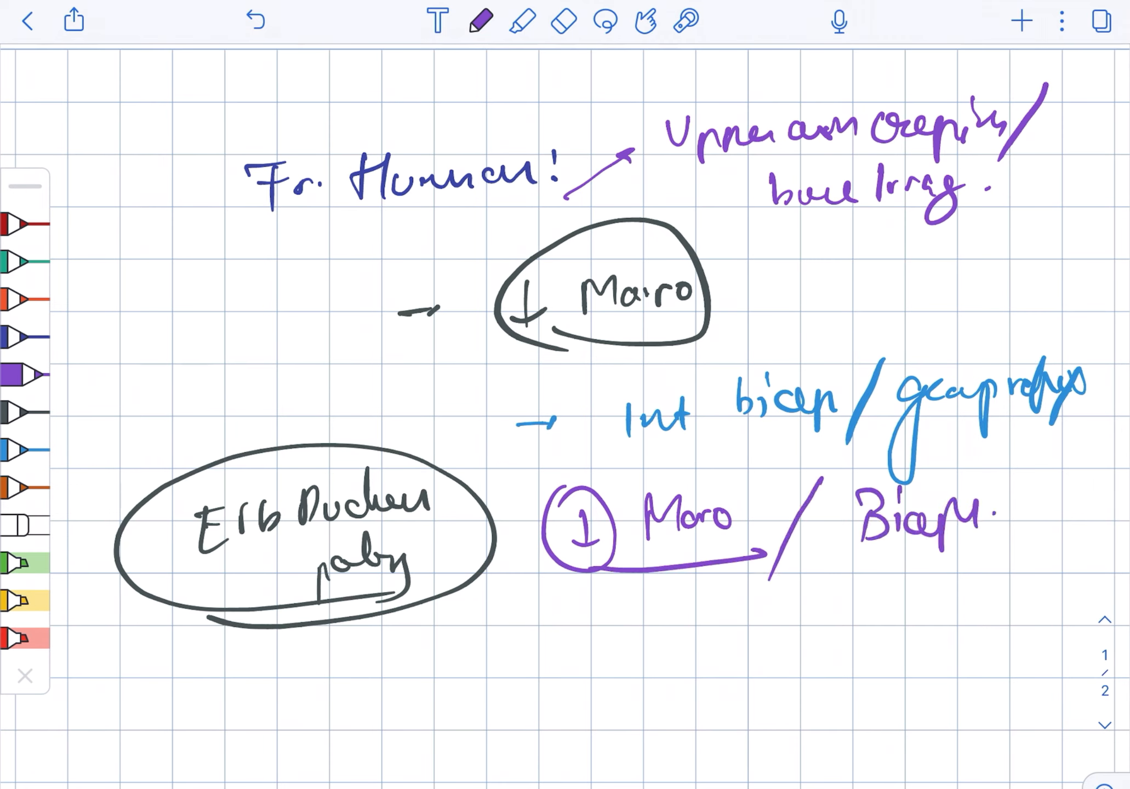
pyautogui.write('reflex')
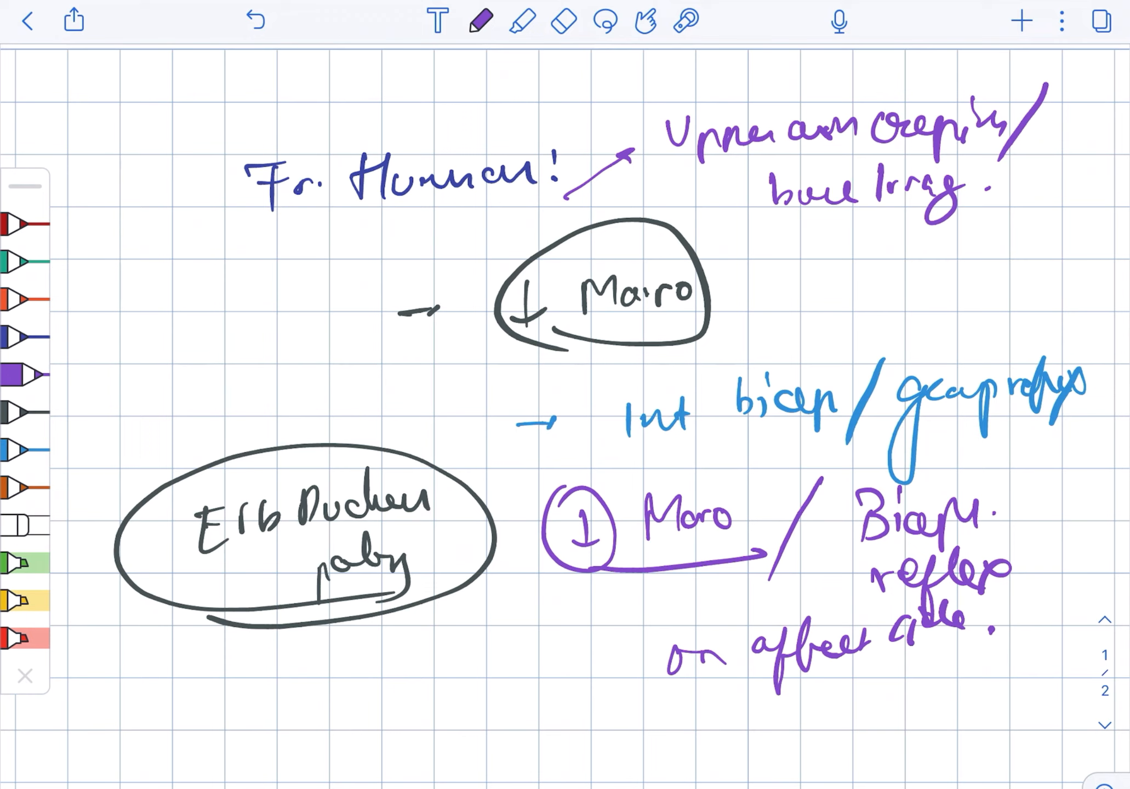
pyautogui.click(561, 22)
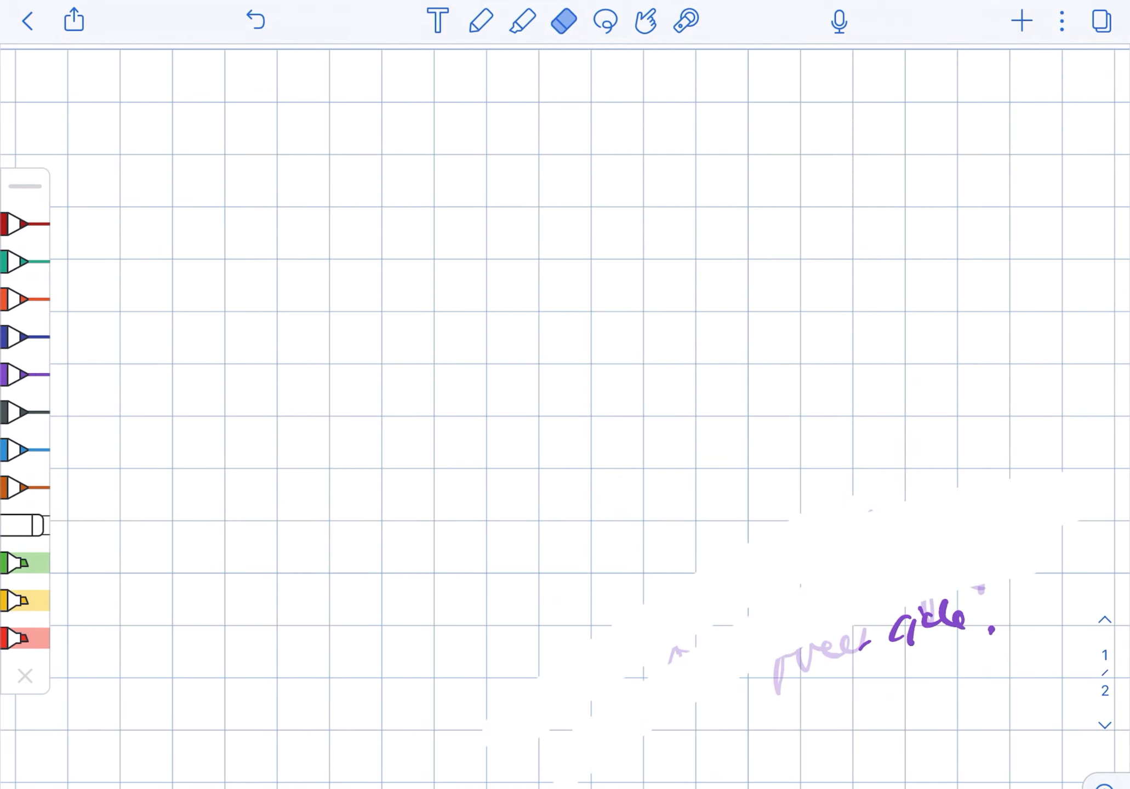
# Write the 'Waiter tip' heading with extended elbow, pronated forearm and flexed wrist points.
pyautogui.click(481, 20)
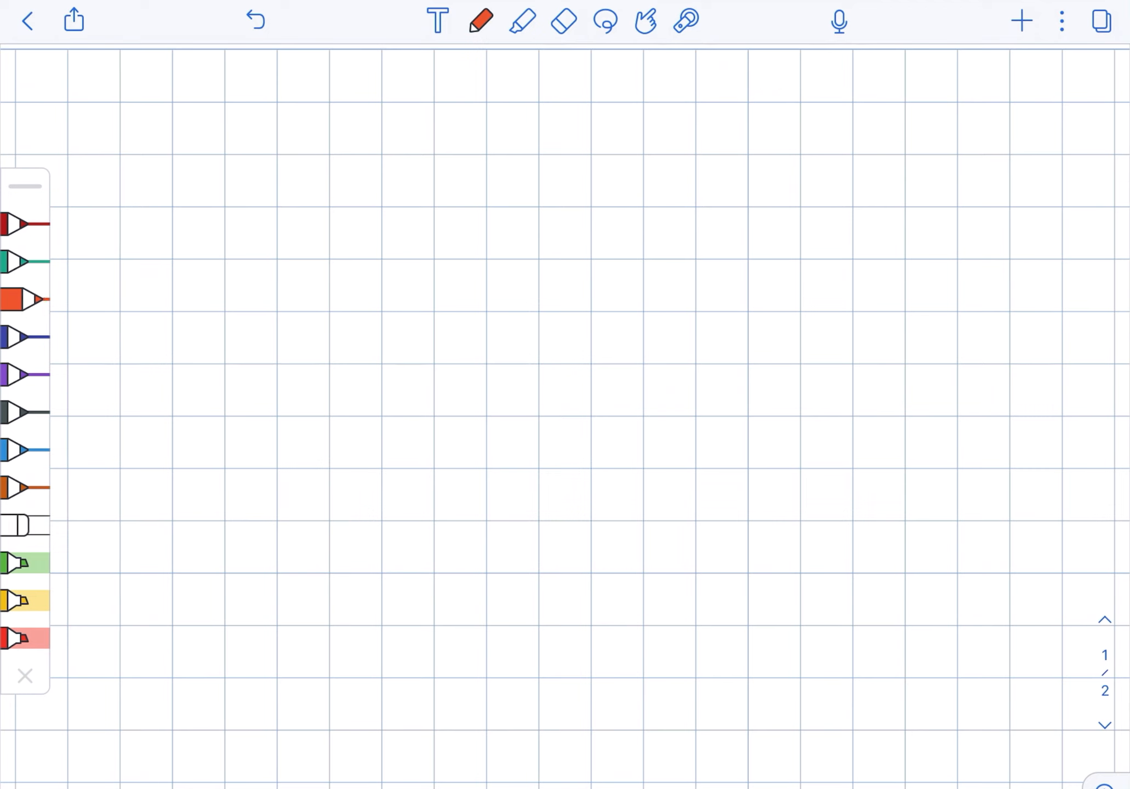
pyautogui.moveTo(249, 159); pyautogui.dragTo(414, 165)
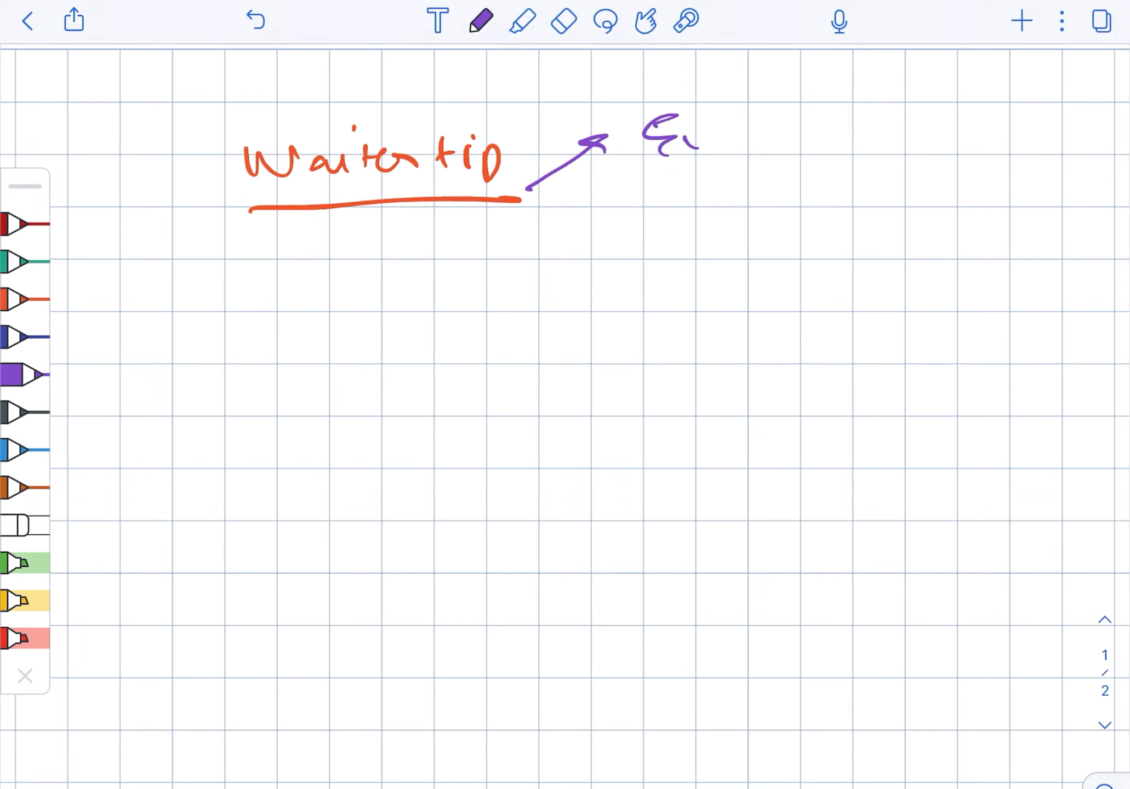
pyautogui.moveTo(664, 137); pyautogui.dragTo(778, 137)
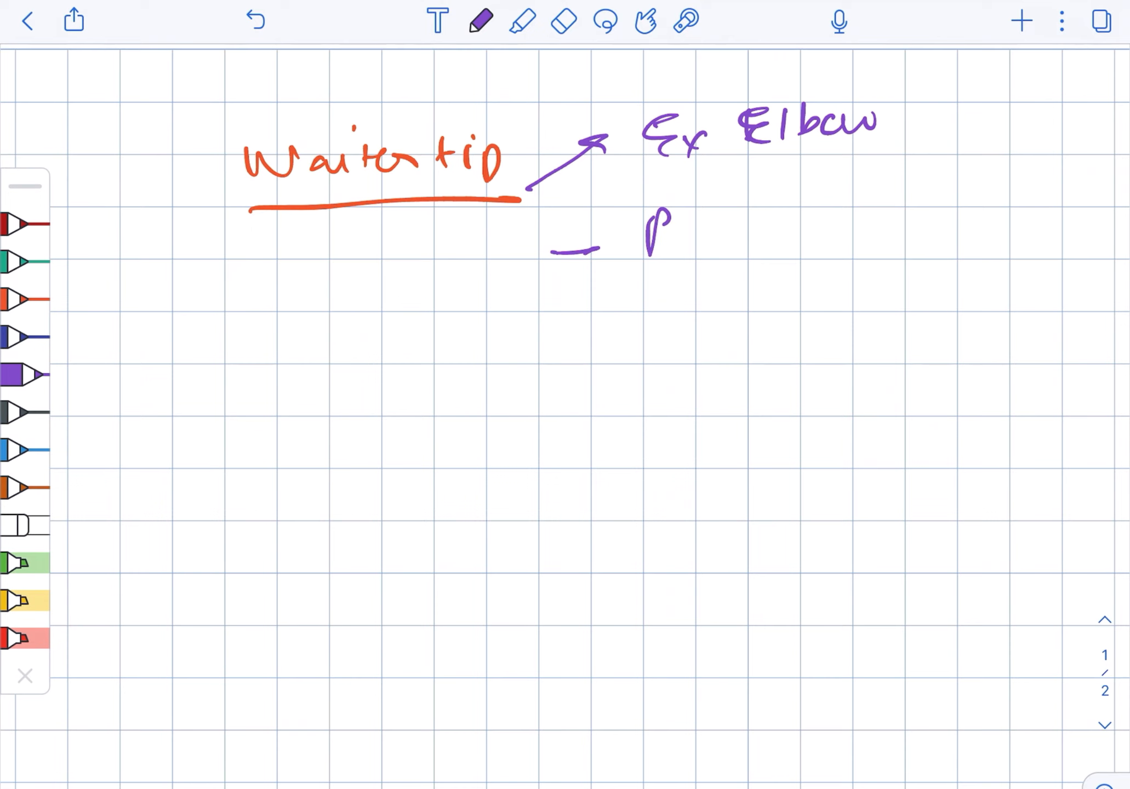
pyautogui.write('Pron fore')
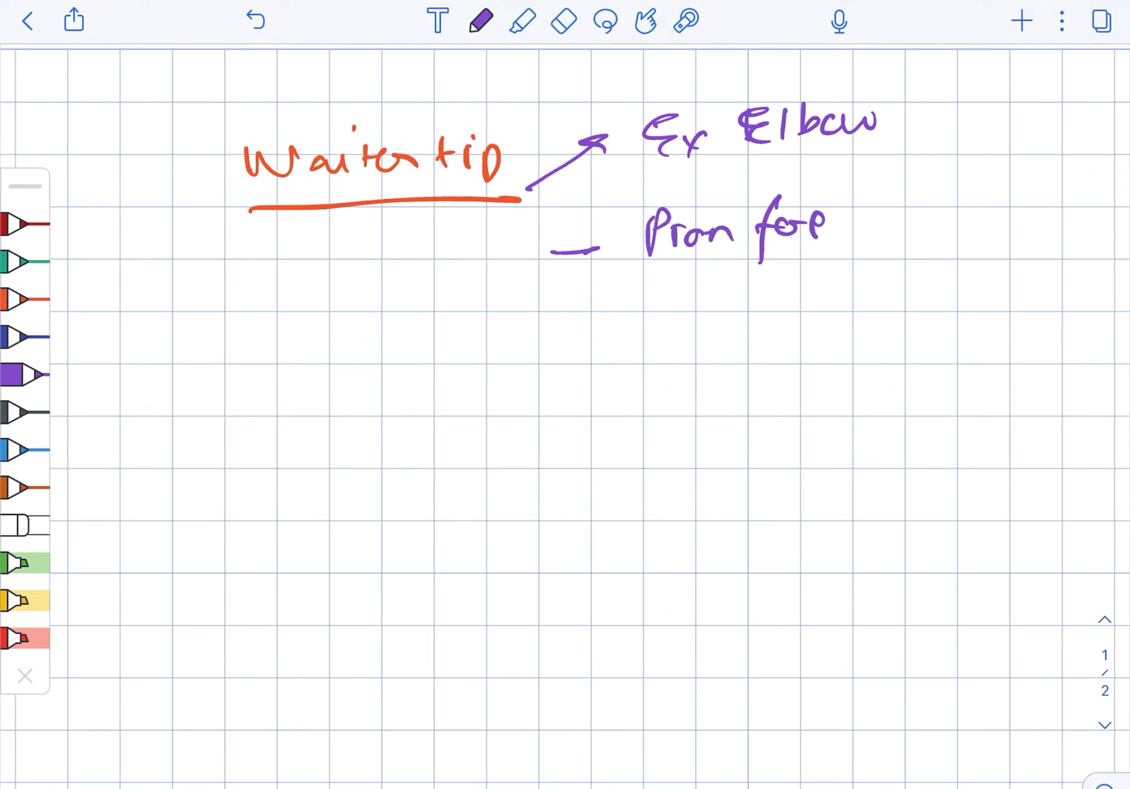
pyautogui.moveTo(630, 342); pyautogui.dragTo(674, 342)
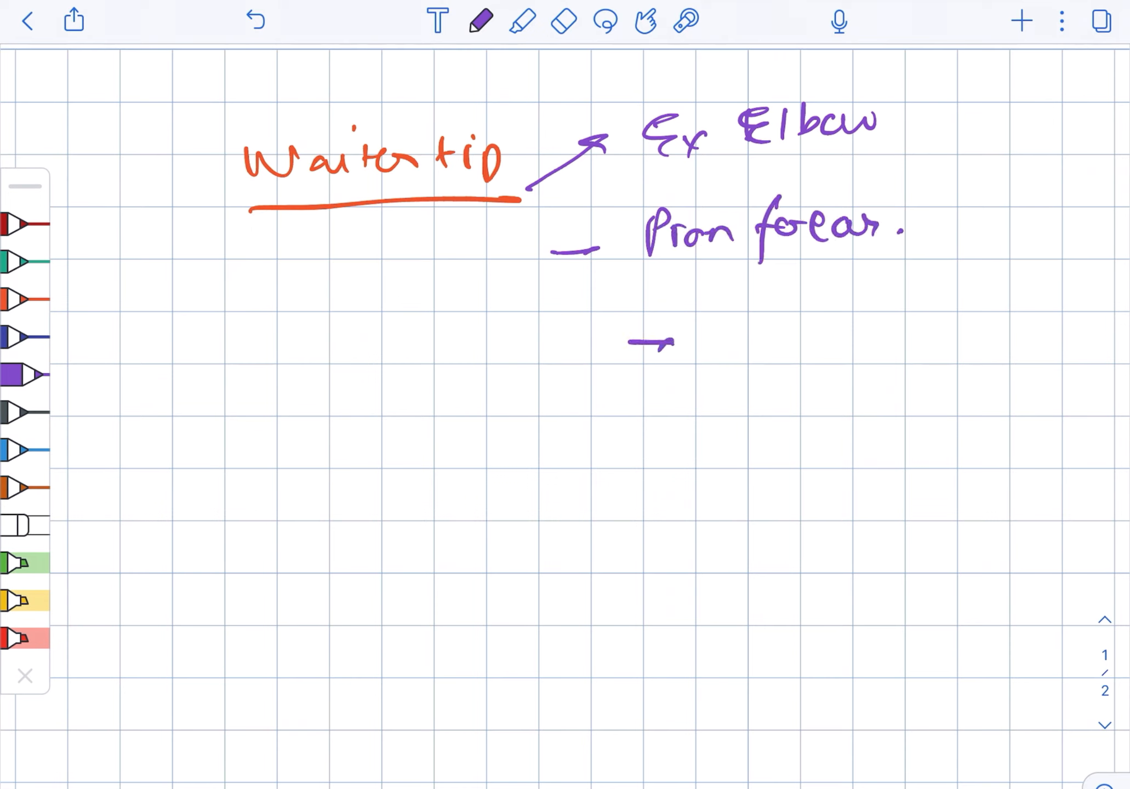
pyautogui.write('flex')
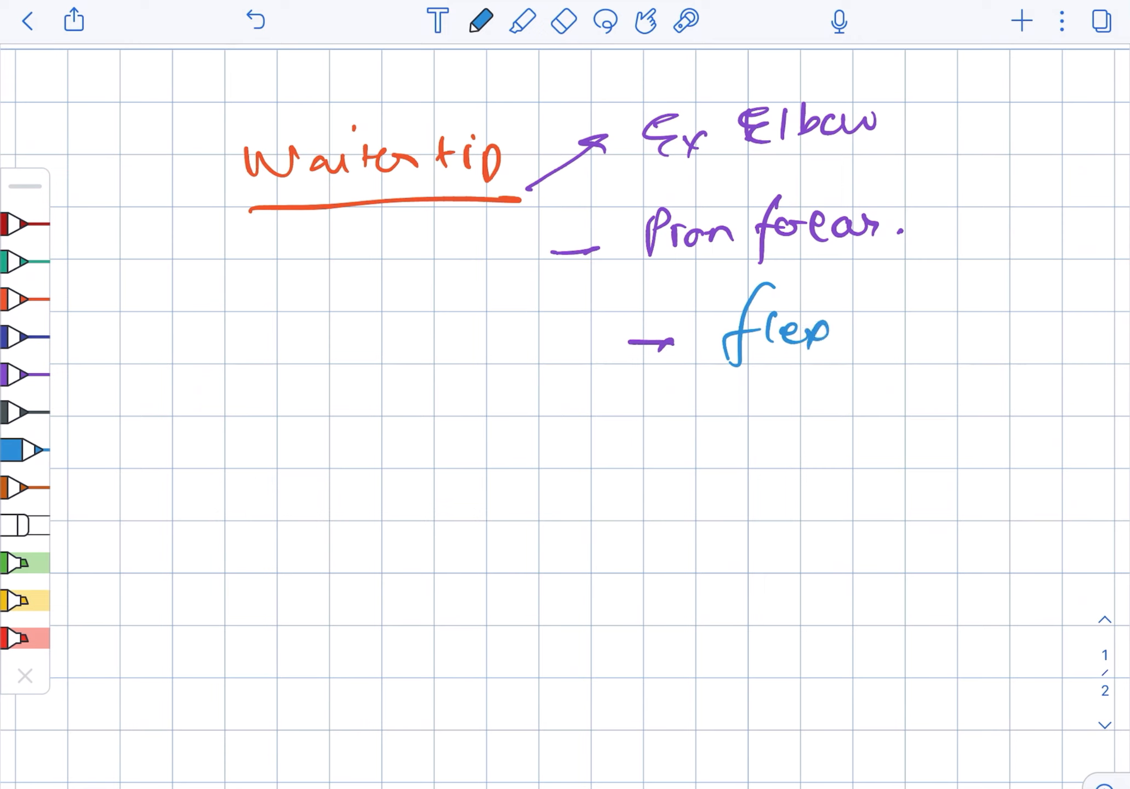
pyautogui.moveTo(850, 331); pyautogui.dragTo(974, 331)
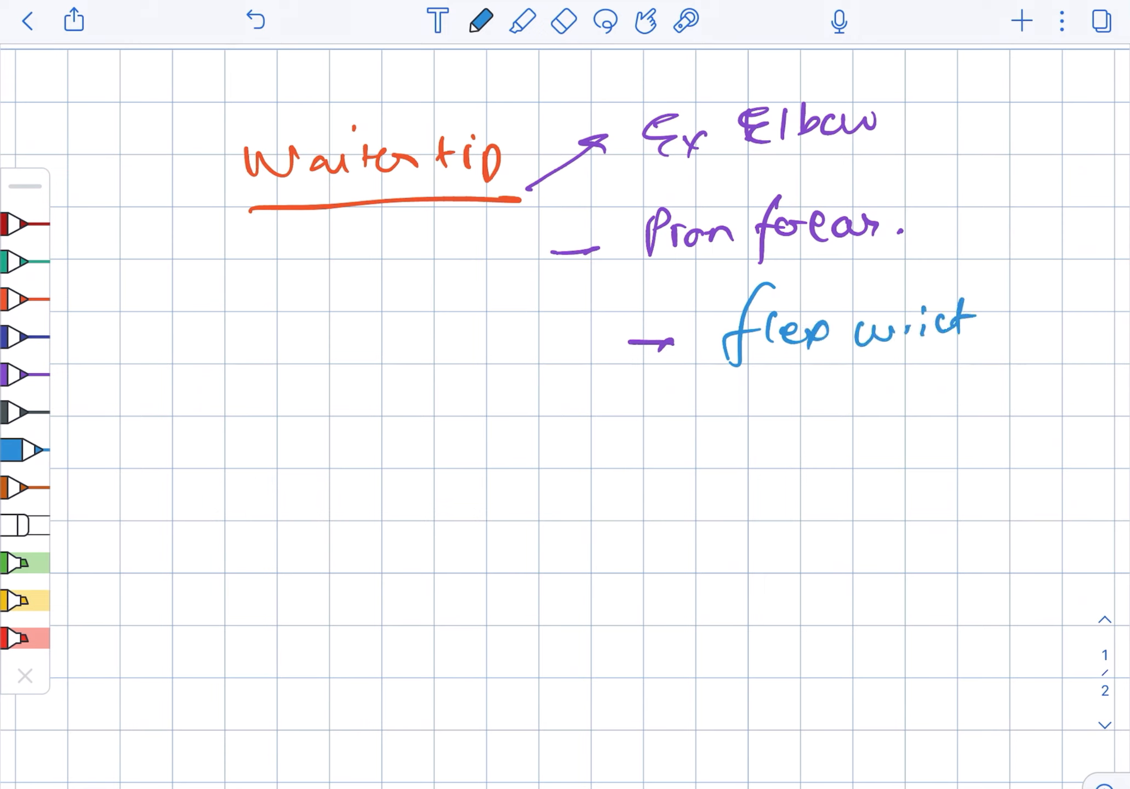
pyautogui.write('fm.')
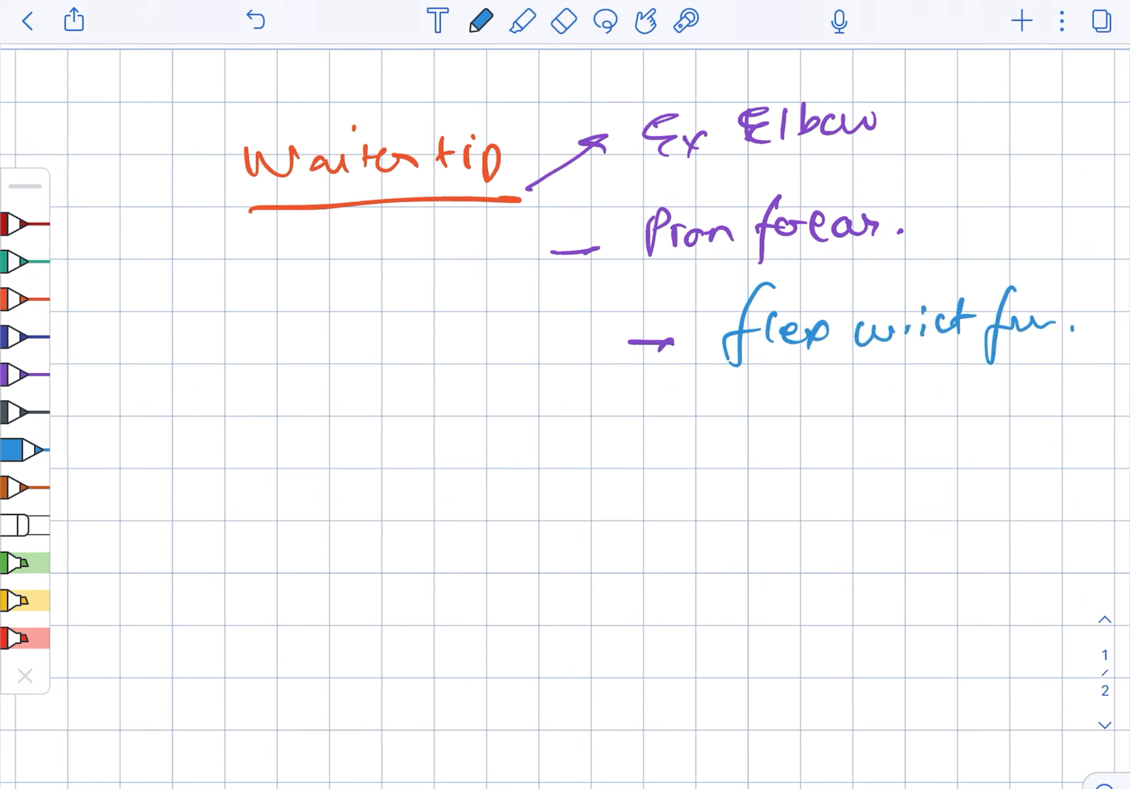
# Underline the three Waiter tip signs in blue, then erase the page.
pyautogui.moveTo(660, 170); pyautogui.dragTo(898, 157)
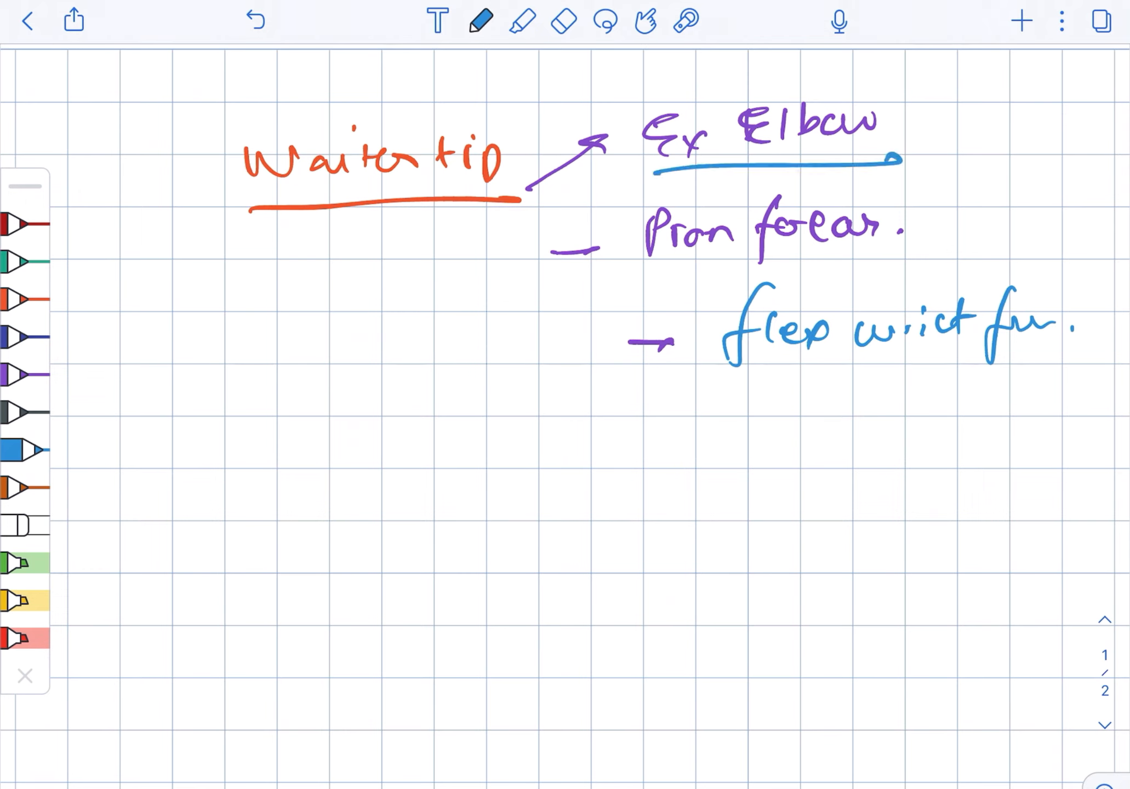
pyautogui.moveTo(641, 281); pyautogui.dragTo(898, 252)
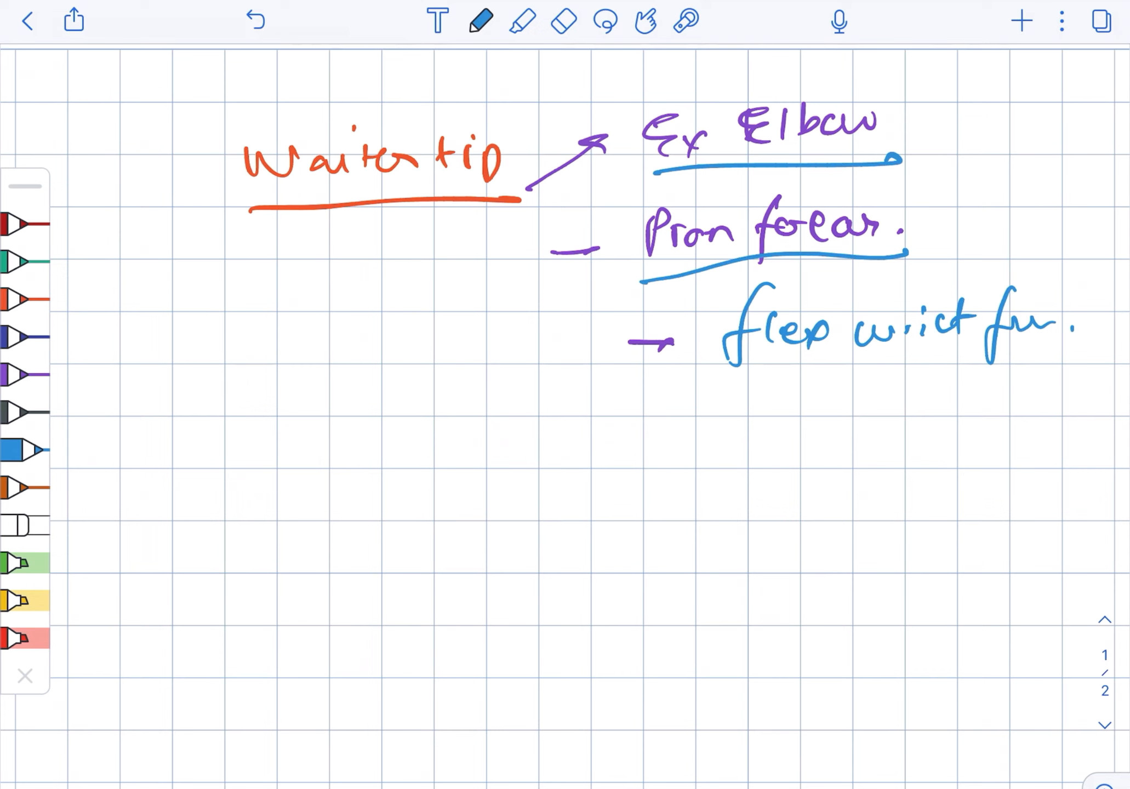
pyautogui.moveTo(652, 388); pyautogui.dragTo(1028, 367)
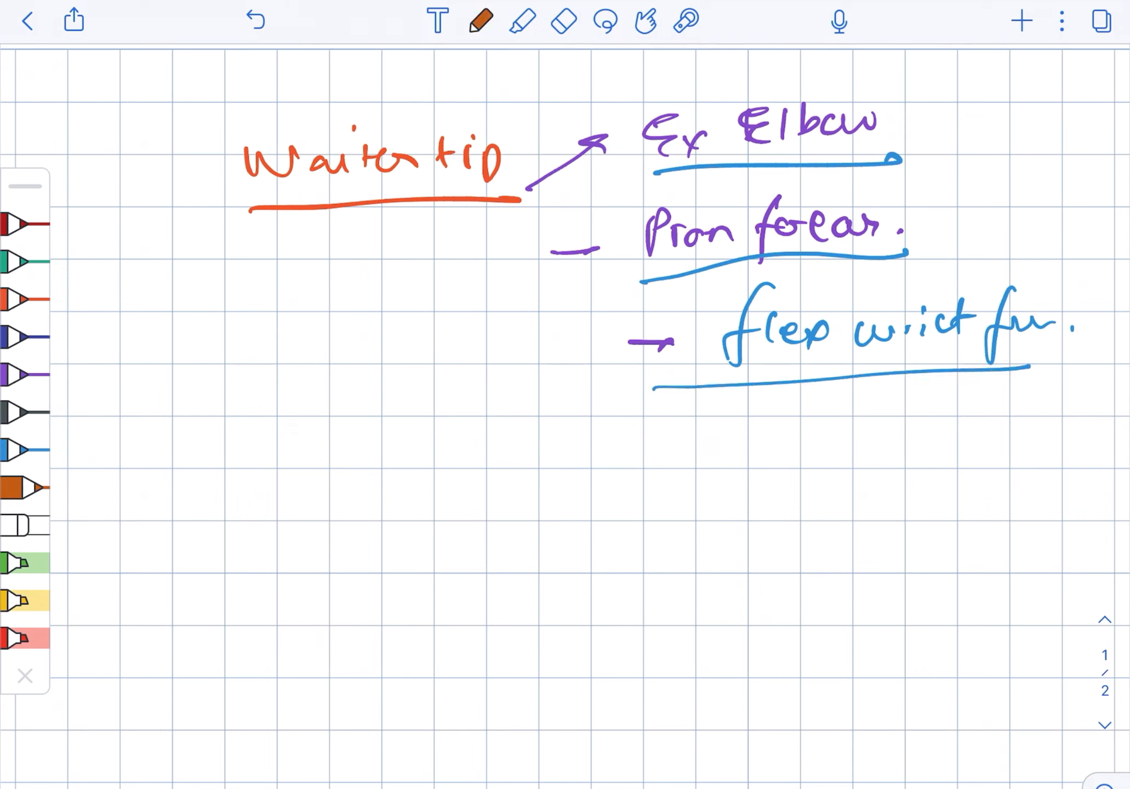
pyautogui.click(564, 20)
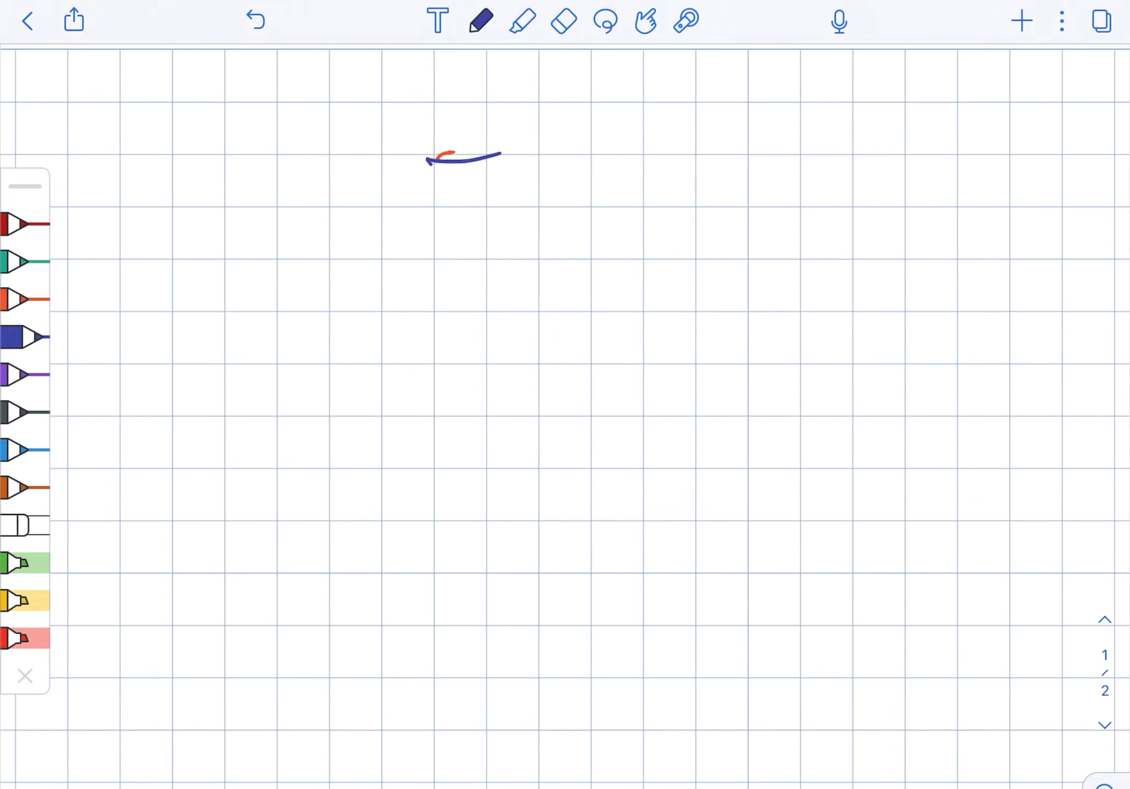
# Write the underlined 'Klumpke palsy:' heading with 'Claw hand' beside the arrow.
pyautogui.moveTo(490, 152); pyautogui.dragTo(562, 180)
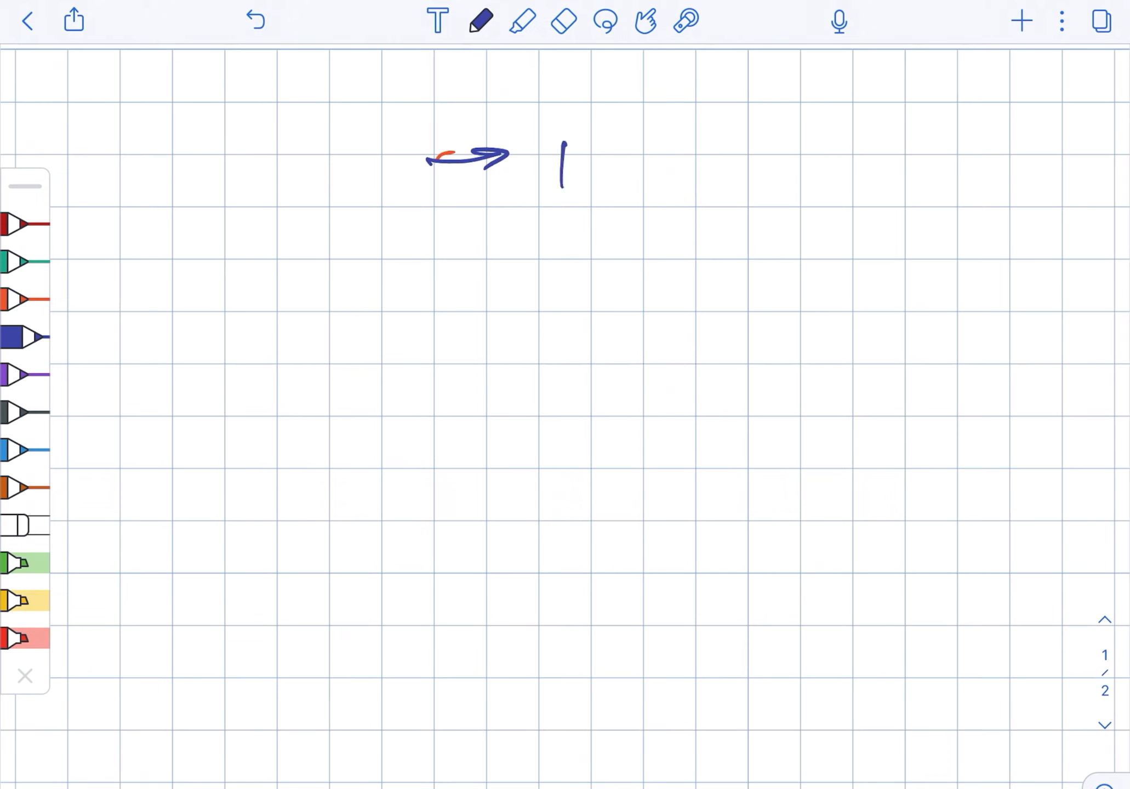
pyautogui.moveTo(563, 166); pyautogui.dragTo(728, 216)
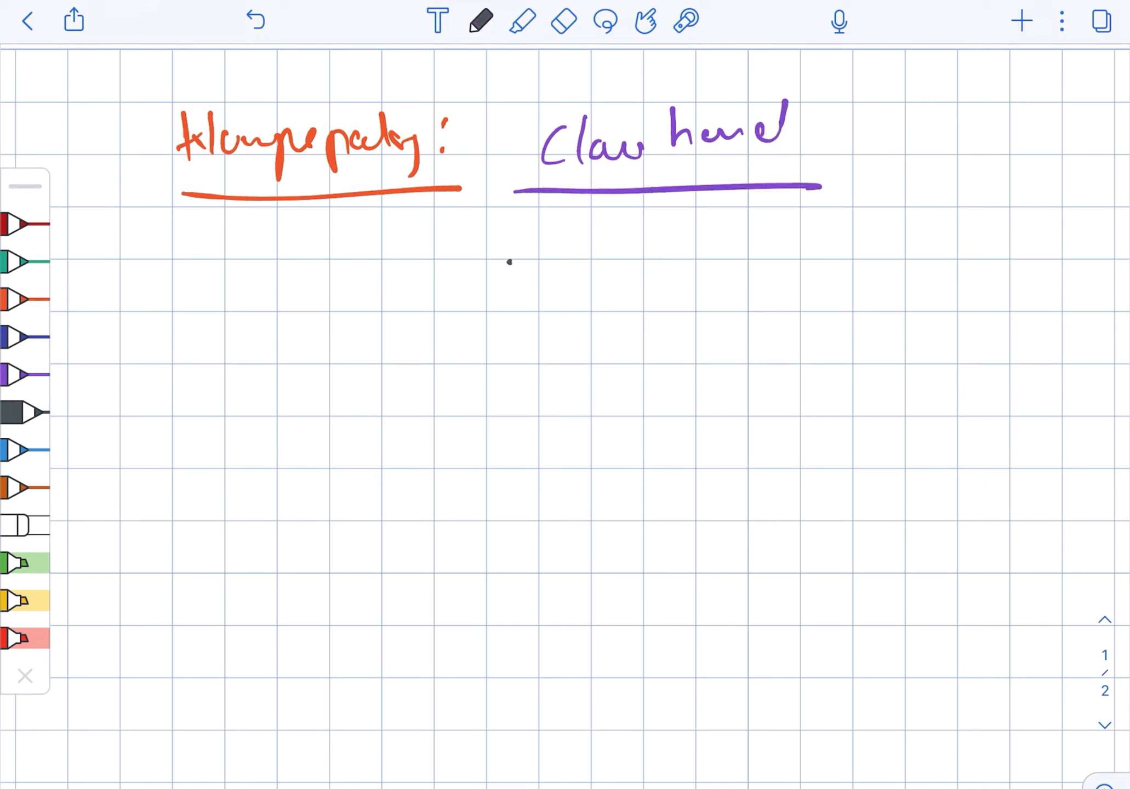
# List extended wrist, hyperextended MCP, flexed IP joints and absent grasp reflex, then erase the page.
pyautogui.moveTo(577, 263); pyautogui.dragTo(727, 263)
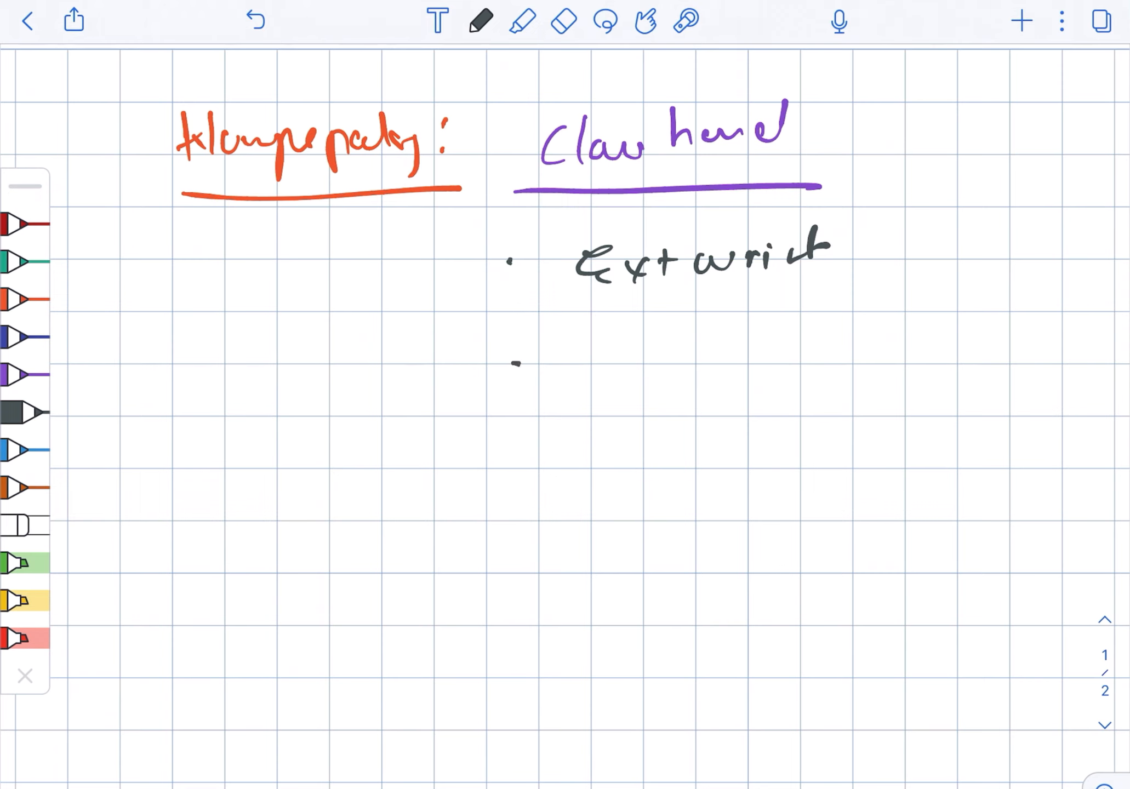
pyautogui.moveTo(519, 360); pyautogui.dragTo(706, 404)
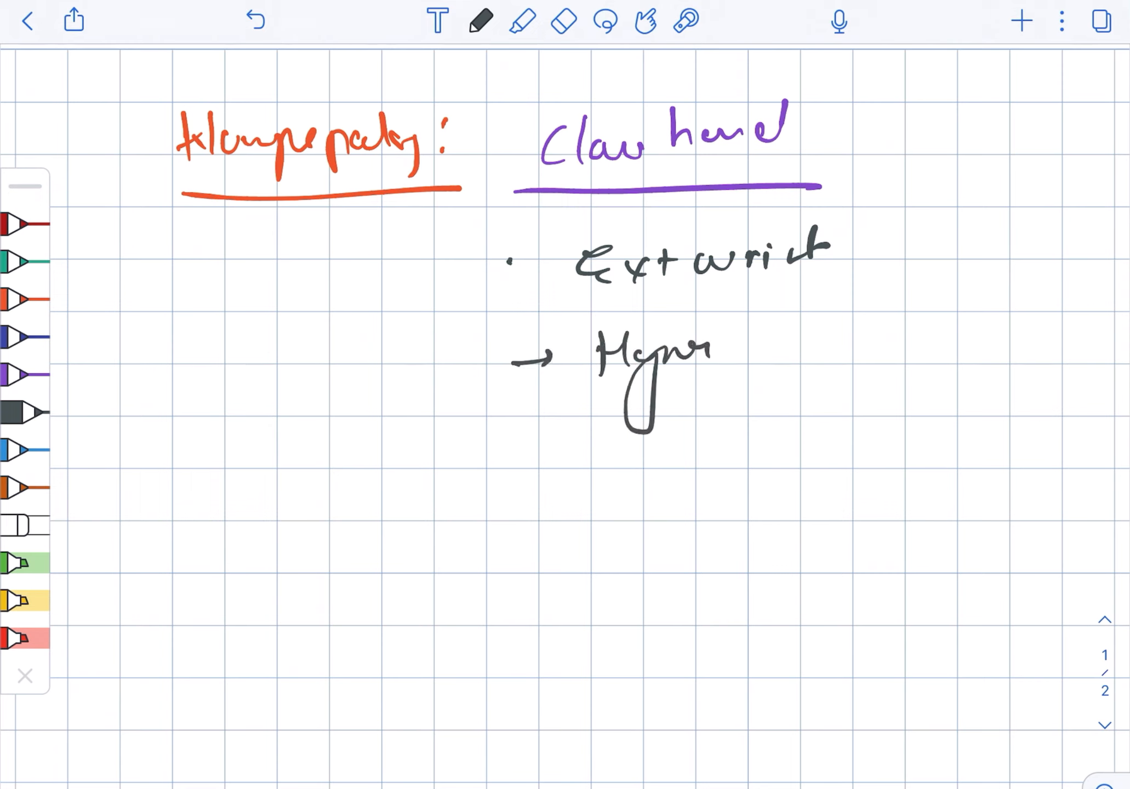
pyautogui.moveTo(721, 339); pyautogui.dragTo(786, 353)
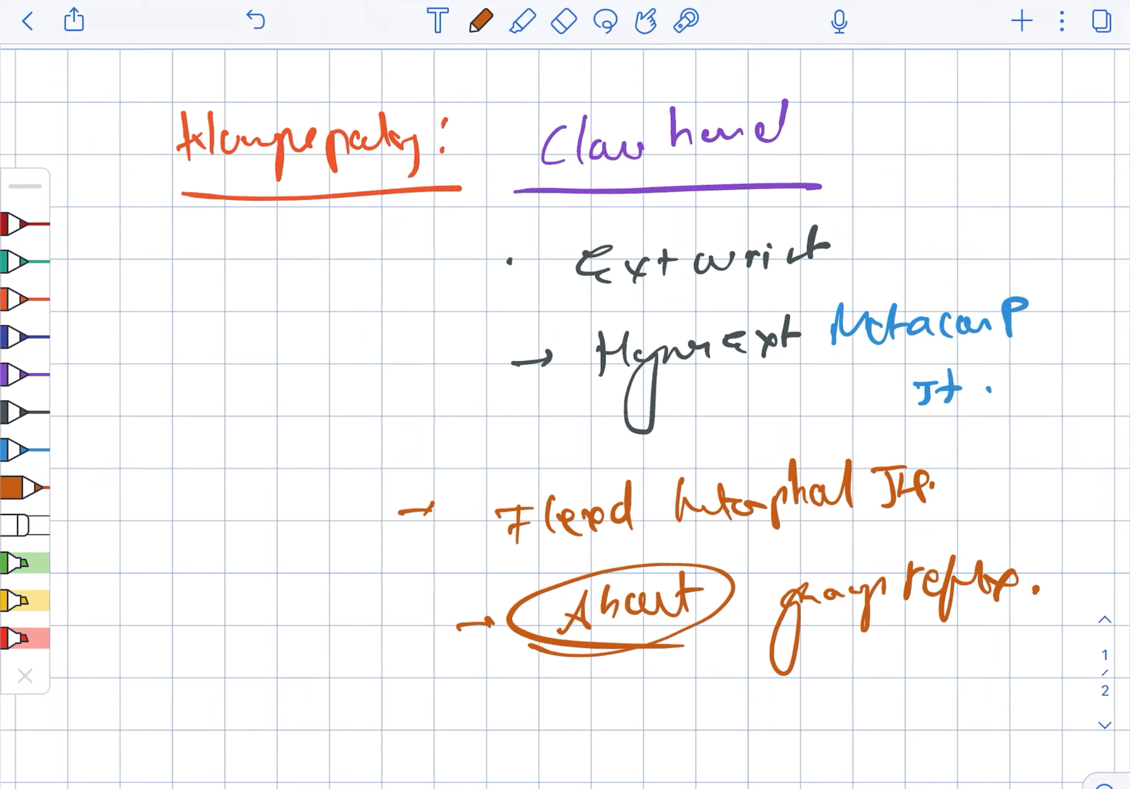
pyautogui.click(564, 22)
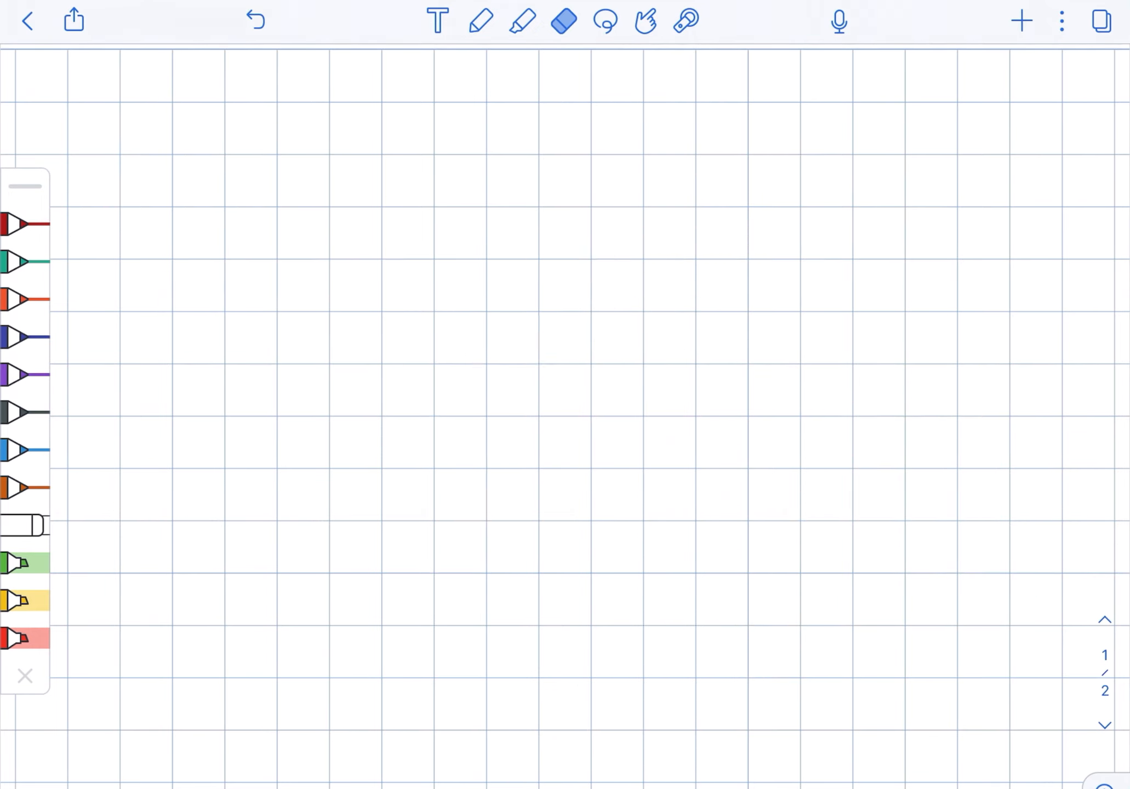
# Write 'Horner syndrome' (ptosis/miosis) in dark blue with a circled purple Moro/biceps note below.
pyautogui.click(482, 20)
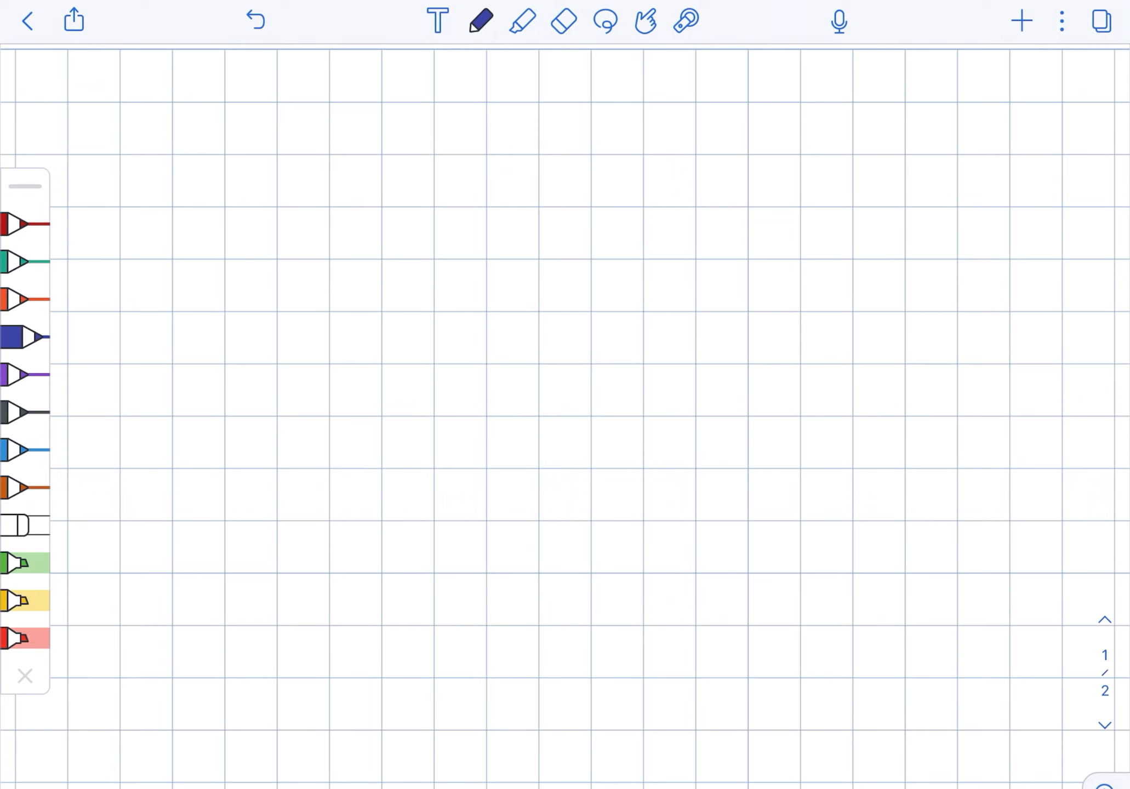
pyautogui.moveTo(292, 165); pyautogui.dragTo(338, 160)
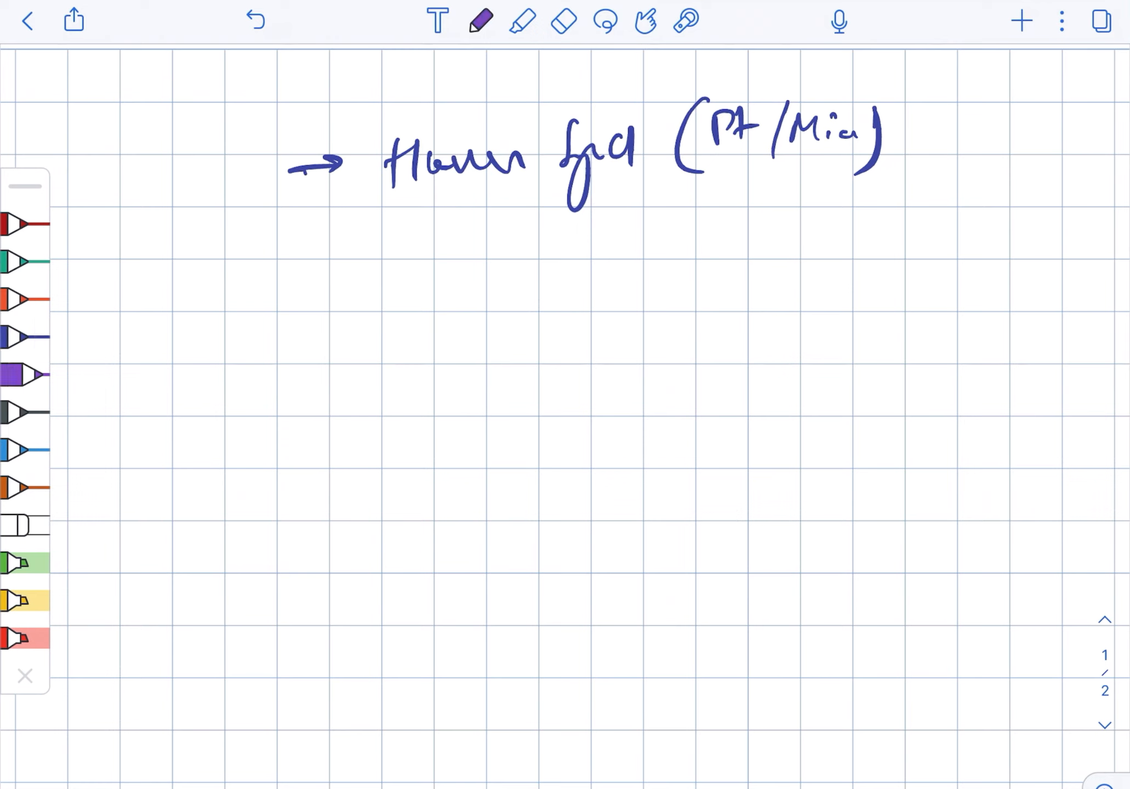
pyautogui.moveTo(433, 260); pyautogui.dragTo(443, 296)
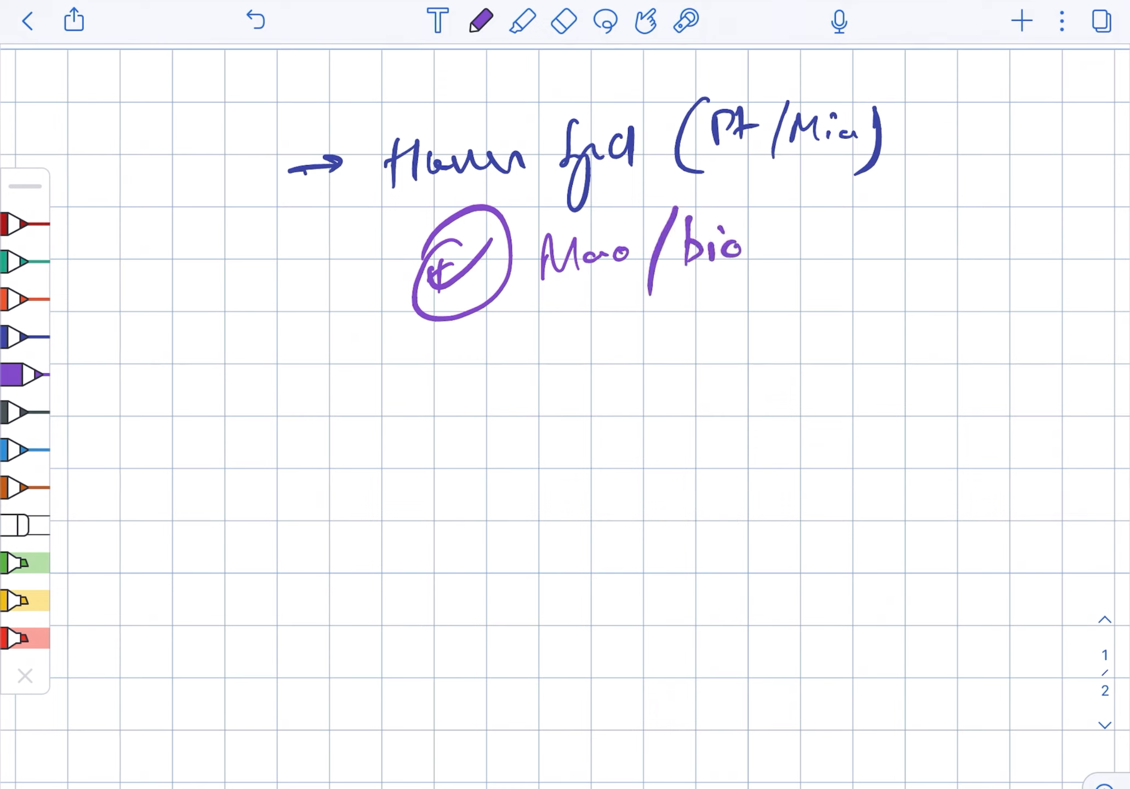
pyautogui.moveTo(756, 260); pyautogui.dragTo(937, 253)
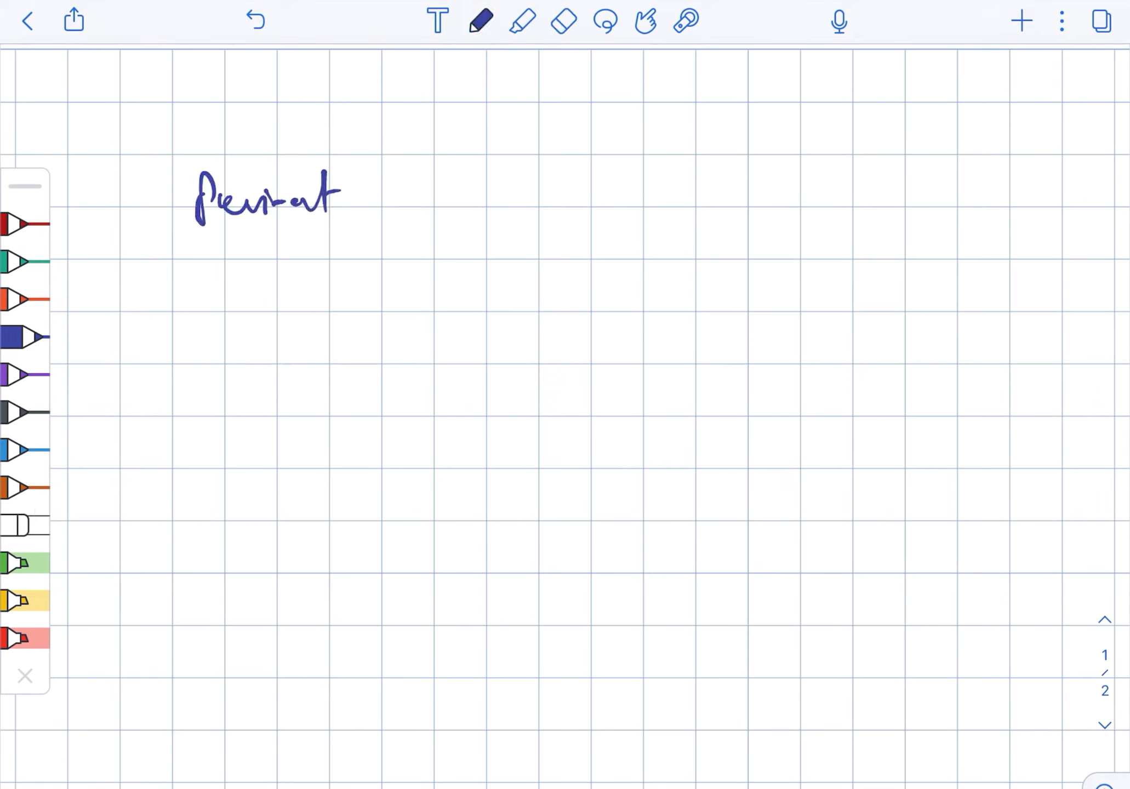
# Write and underline the 'Perinatal asphyxia' heading with the purple 'Variable' note beside it.
pyautogui.moveTo(367, 196); pyautogui.dragTo(515, 209)
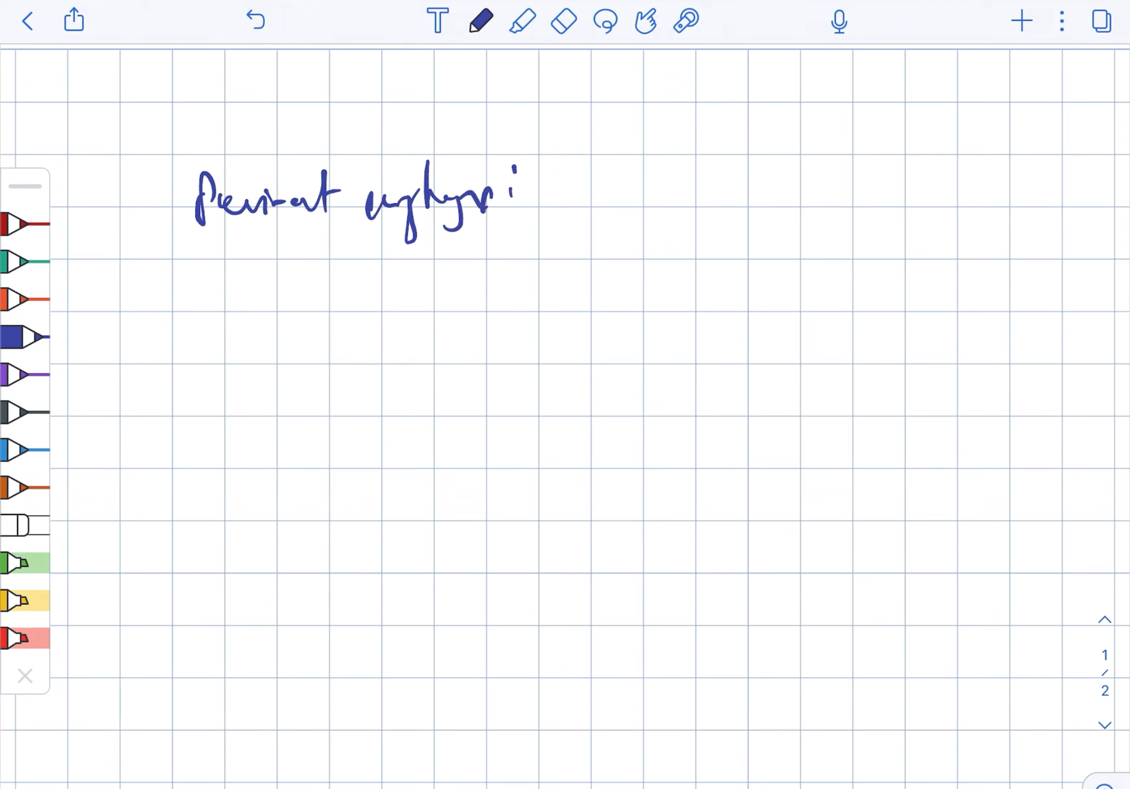
pyautogui.moveTo(205, 268); pyautogui.dragTo(566, 232)
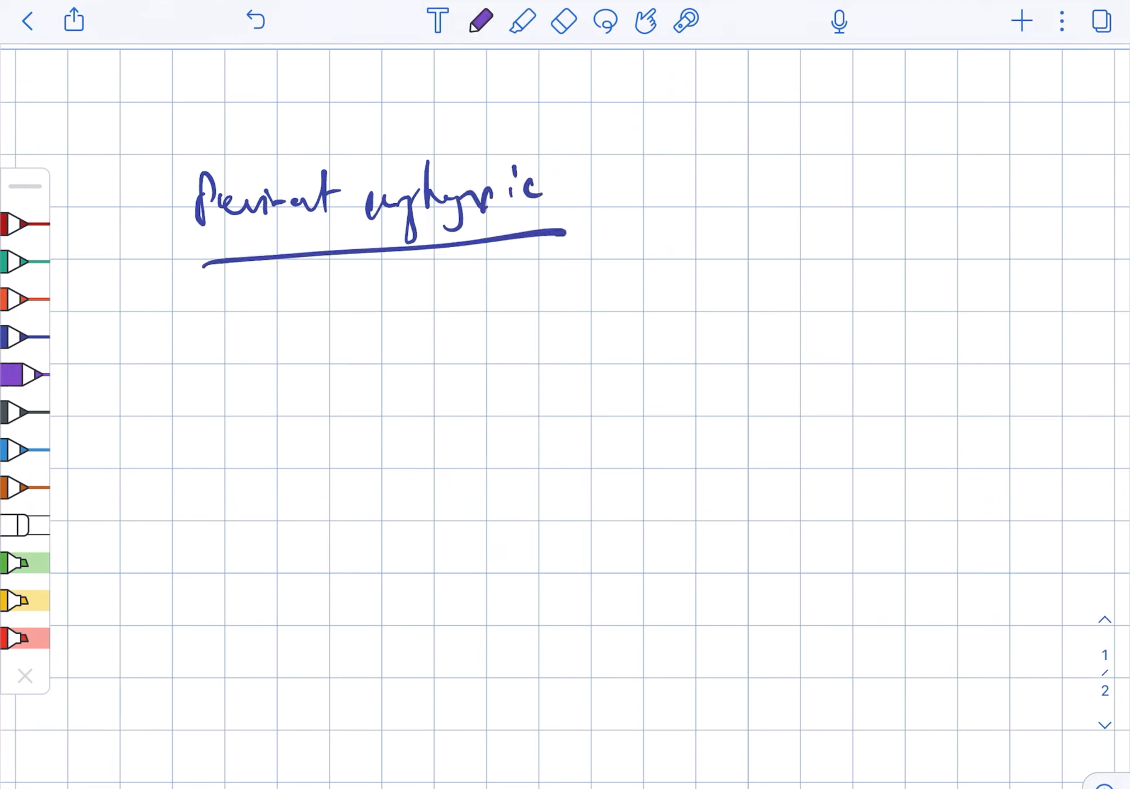
pyautogui.moveTo(619, 165); pyautogui.dragTo(792, 165)
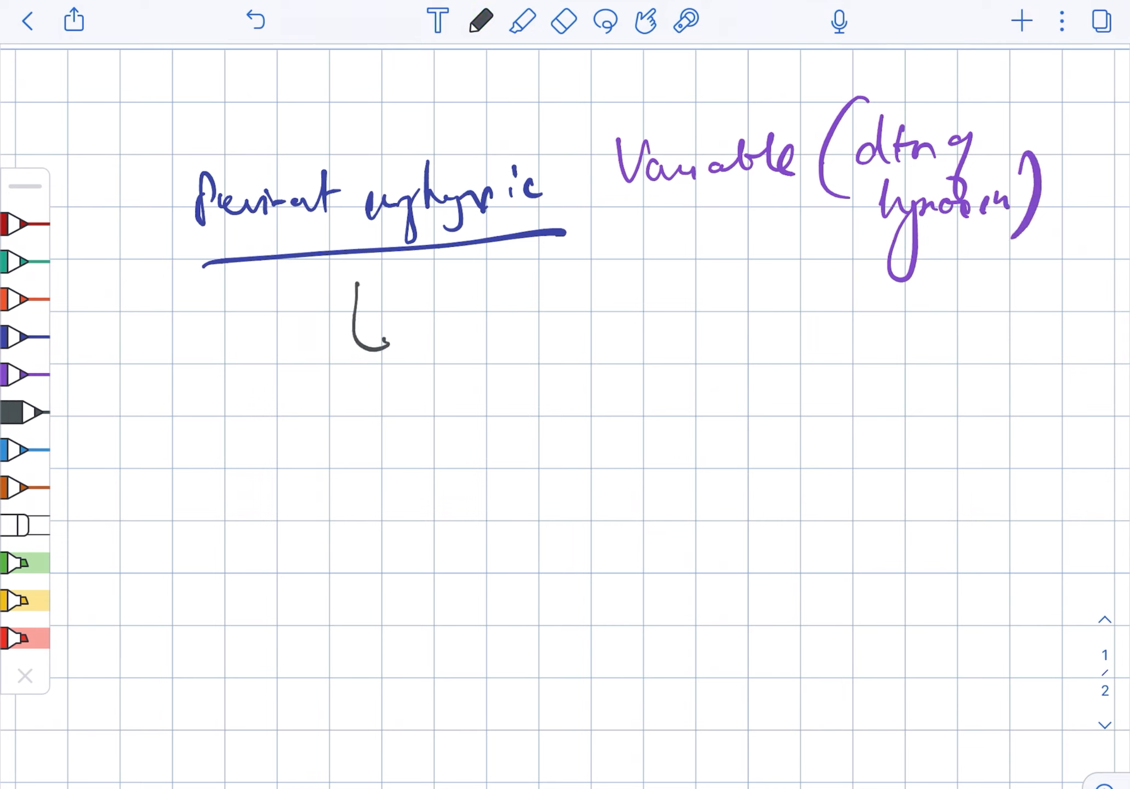
# Add the arrowed 'Mental' branch listing feeding and seizure effects in blue, then erase the page.
pyautogui.moveTo(375, 331); pyautogui.dragTo(382, 349)
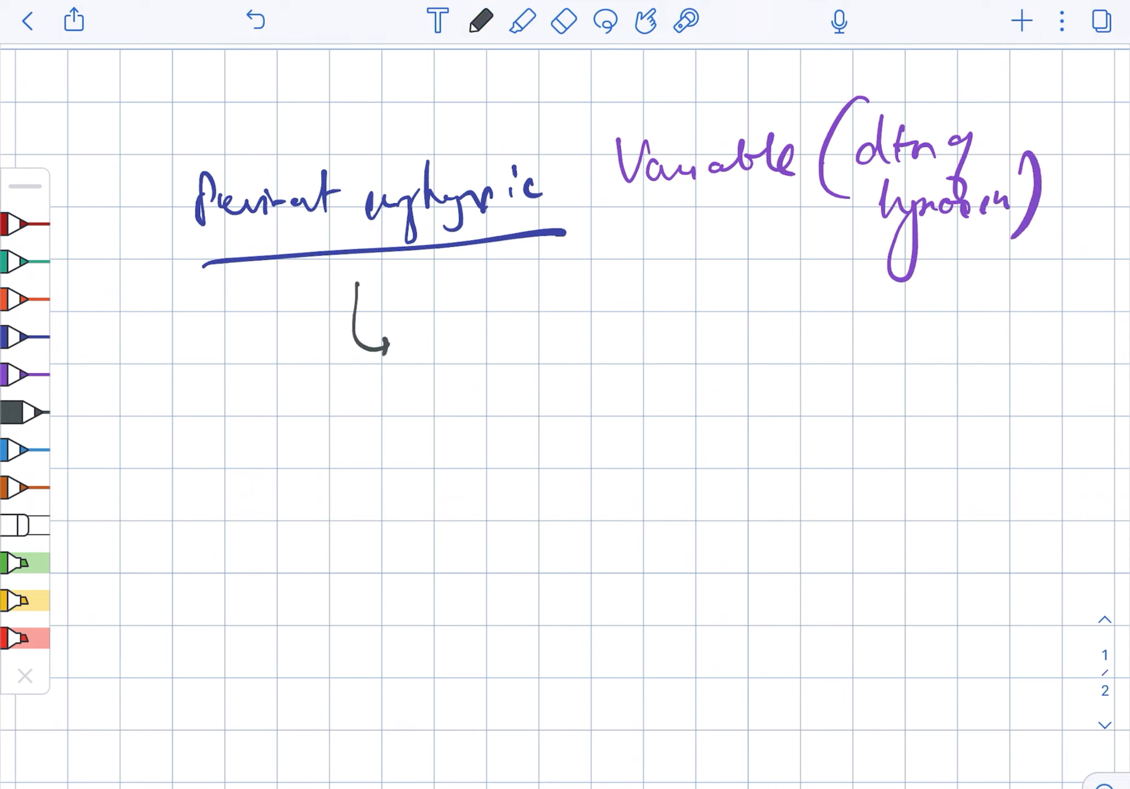
pyautogui.moveTo(468, 331); pyautogui.dragTo(627, 361)
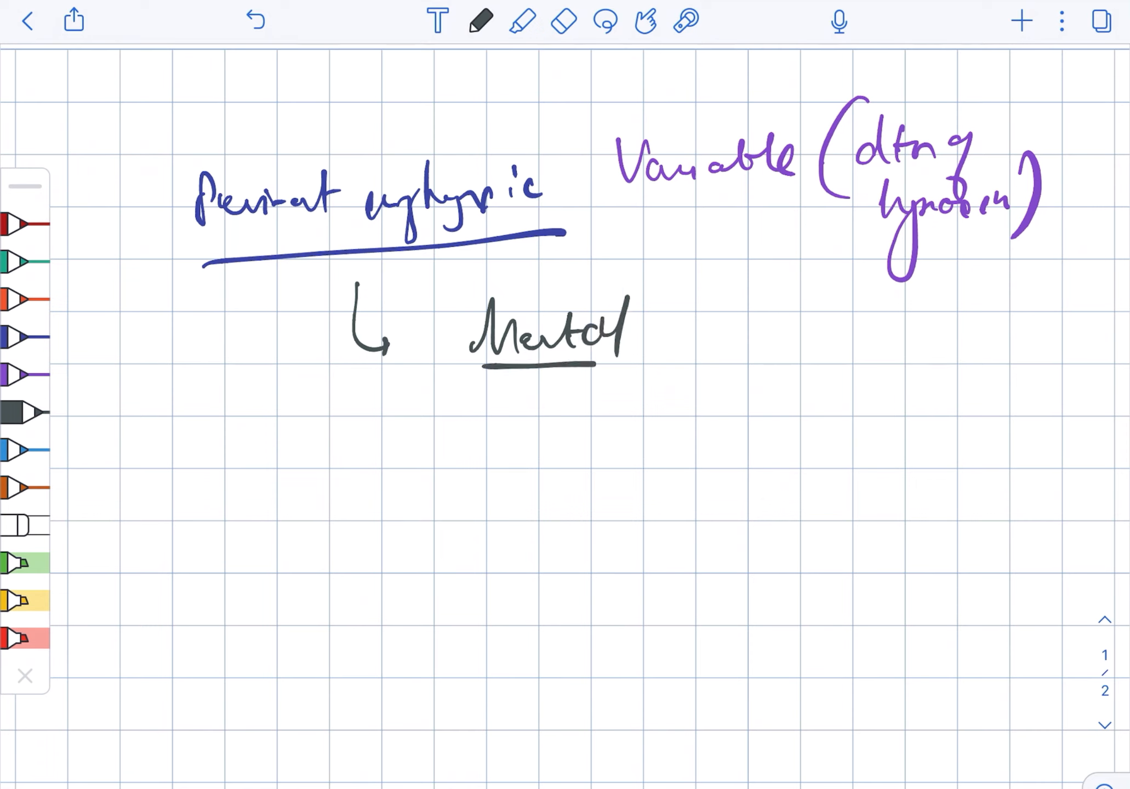
pyautogui.moveTo(663, 310); pyautogui.dragTo(699, 381)
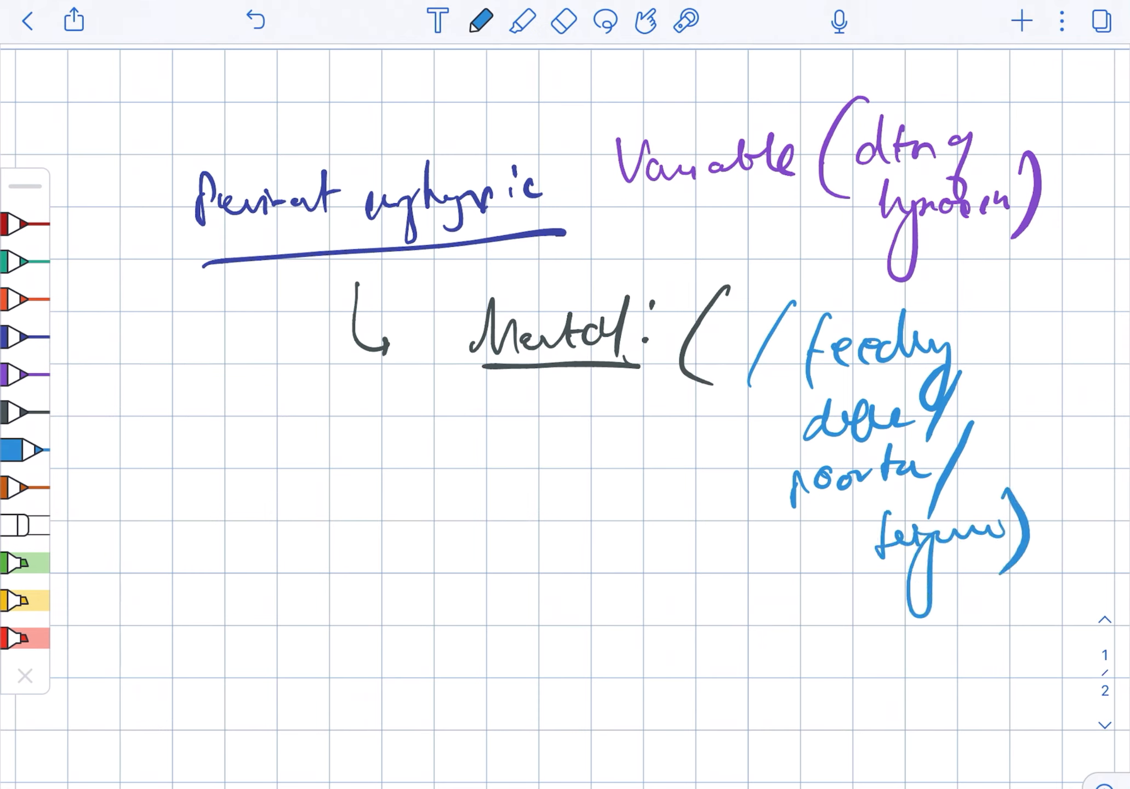
pyautogui.click(564, 22)
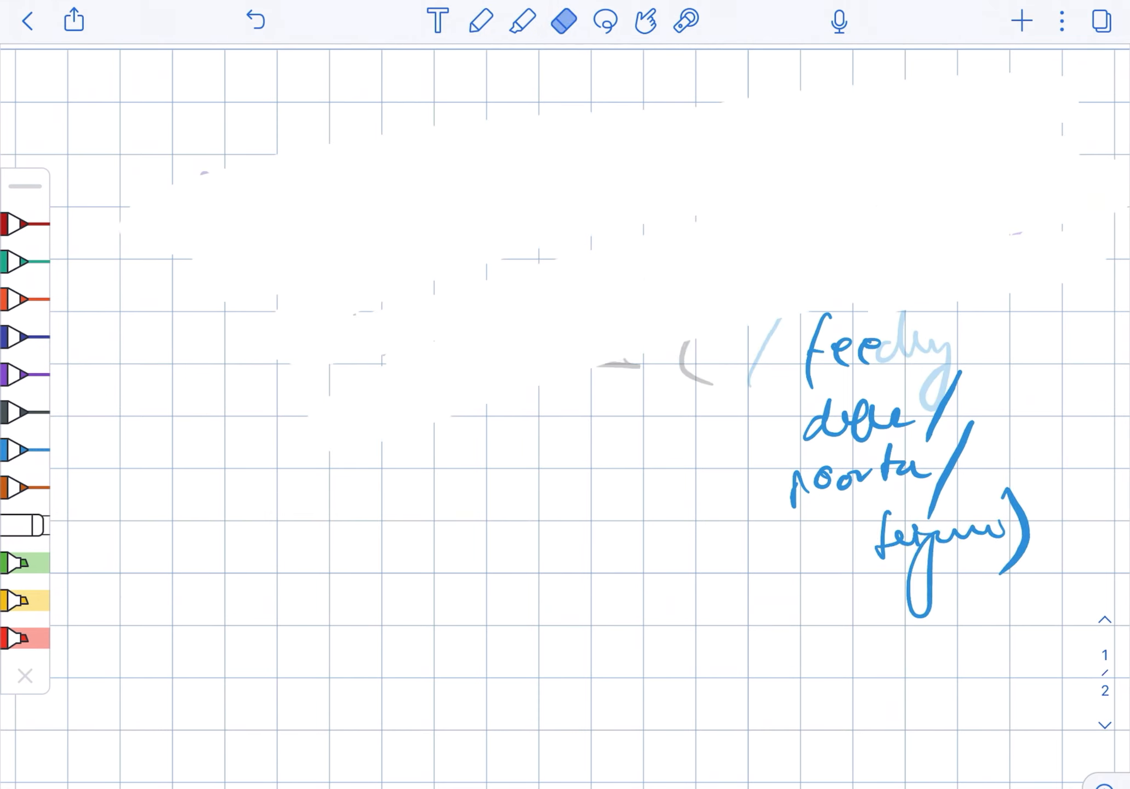